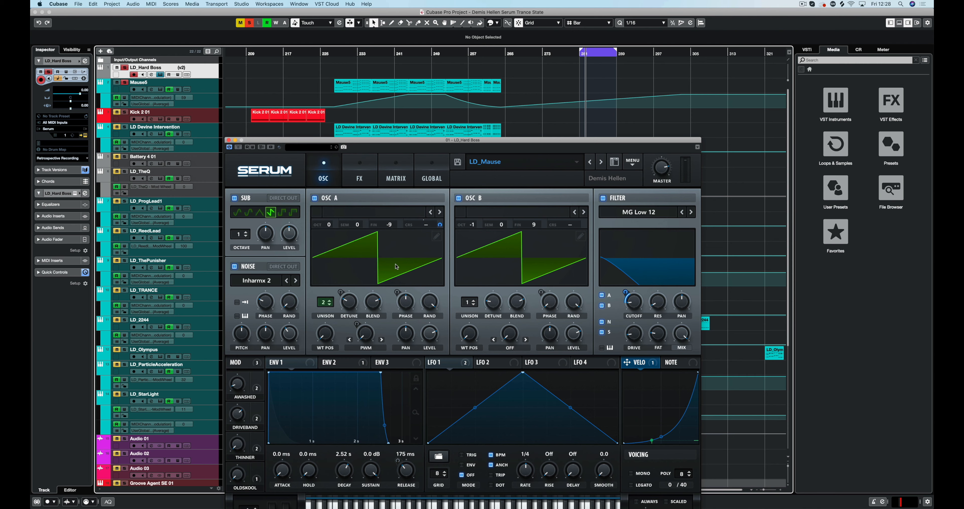
{"action": "mouse_move", "coordinate": [336, 307]}
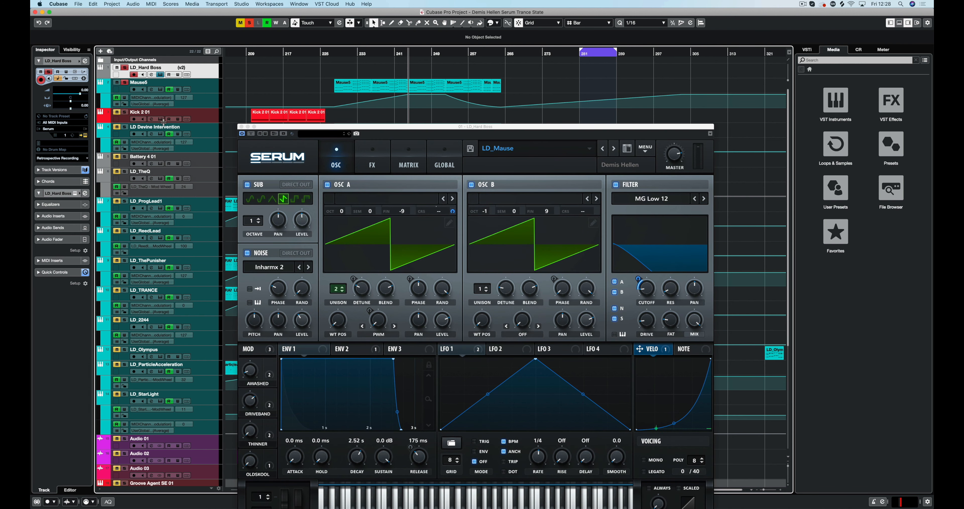
Step: Rename the Serum instrument track to NEW PRESET and select its part at bar 281
{"action": "left_click", "coordinate": [424, 86]}
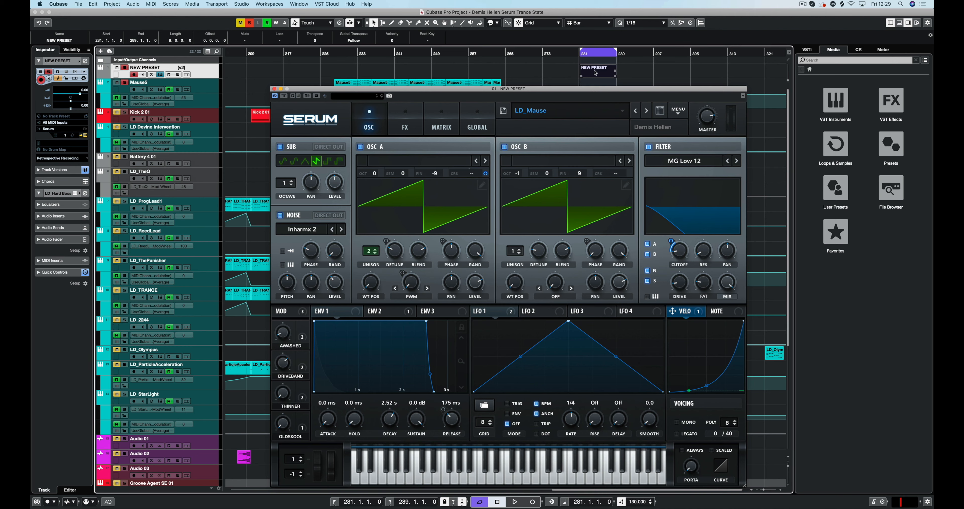
{"action": "mouse_move", "coordinate": [545, 505]}
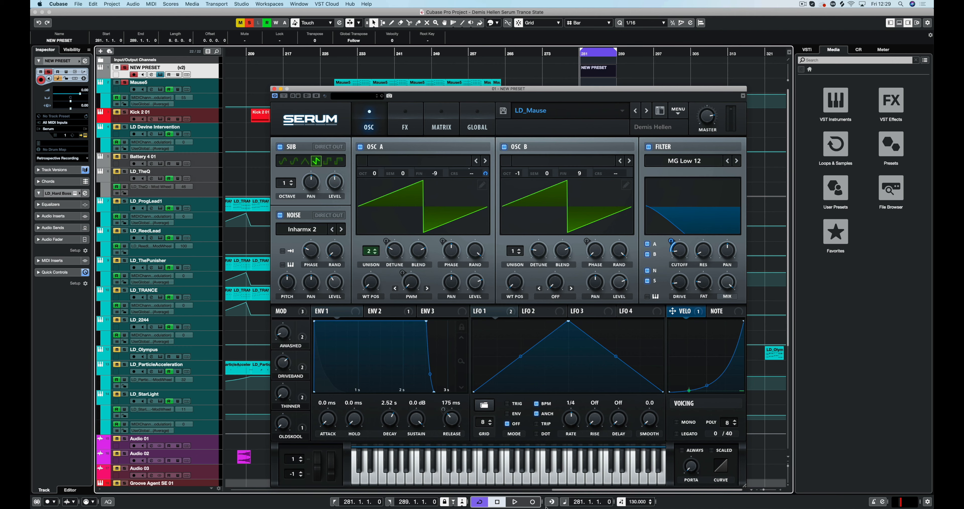
{"action": "left_click", "coordinate": [515, 501]}
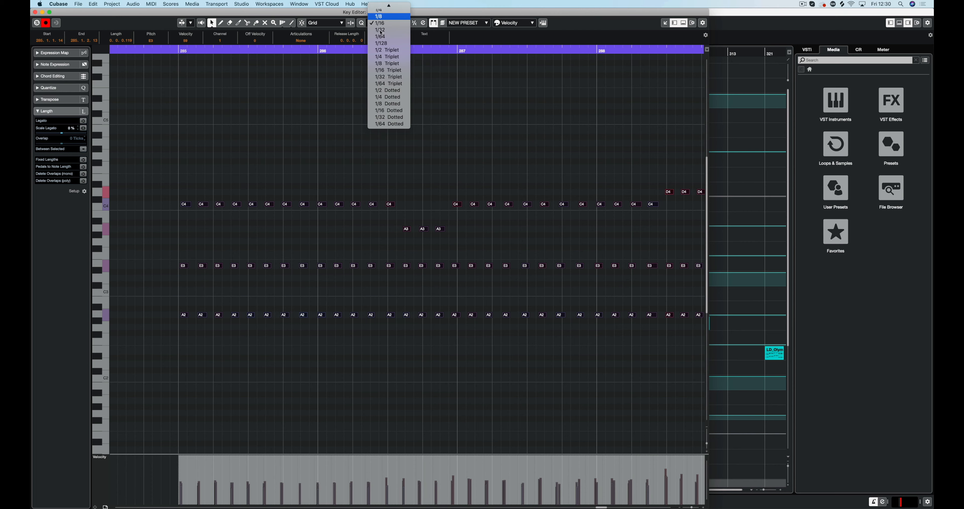
Step: Choose a new Quantize/Length grid value for editing the NEW PRESET part's notes
{"action": "left_click", "coordinate": [380, 22]}
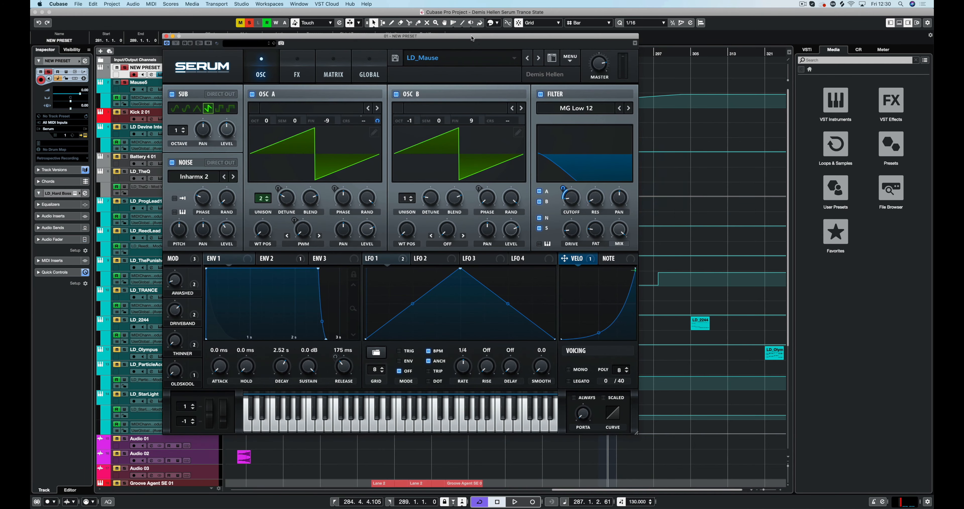
{"action": "mouse_move", "coordinate": [568, 64]}
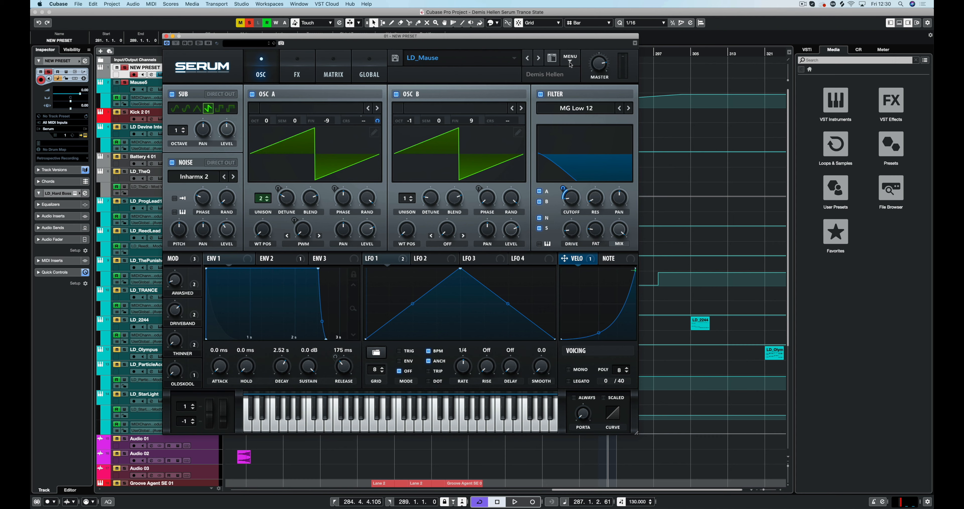
Step: Reset Serum to the Init preset from its main menu, replacing the LD_Mause patch
{"action": "left_click", "coordinate": [569, 56]}
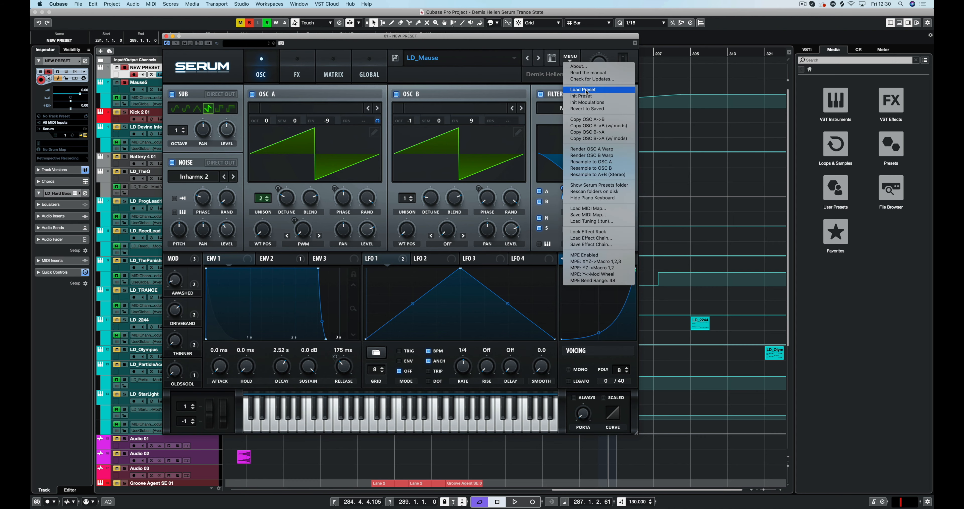
{"action": "left_click", "coordinate": [580, 96]}
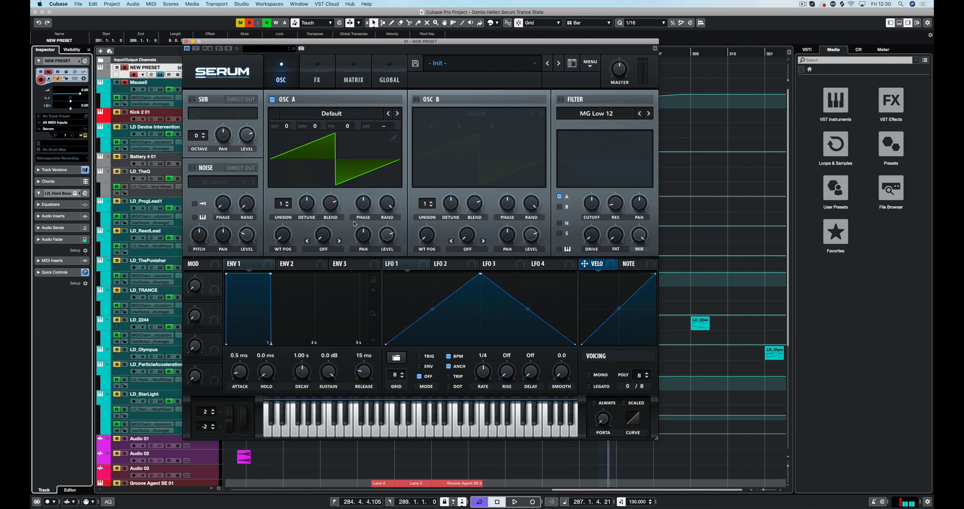
{"action": "mouse_move", "coordinate": [277, 199]}
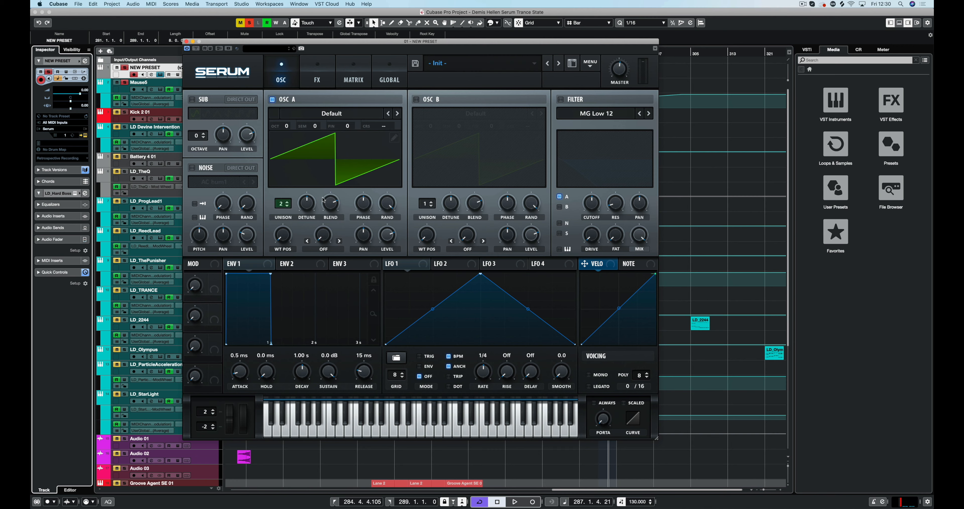
{"action": "mouse_move", "coordinate": [331, 203]}
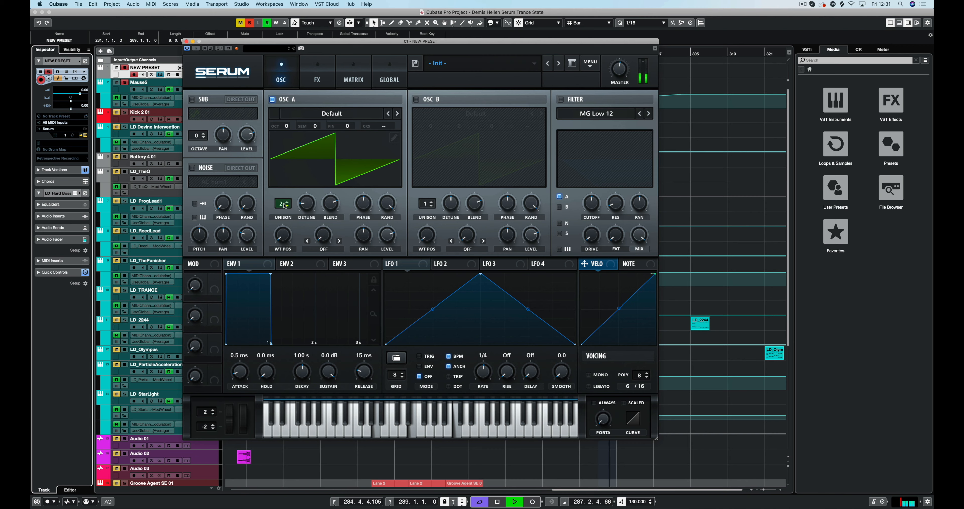
Step: Raise OSC A's unison count from one voice to three
{"action": "left_click", "coordinate": [282, 203]}
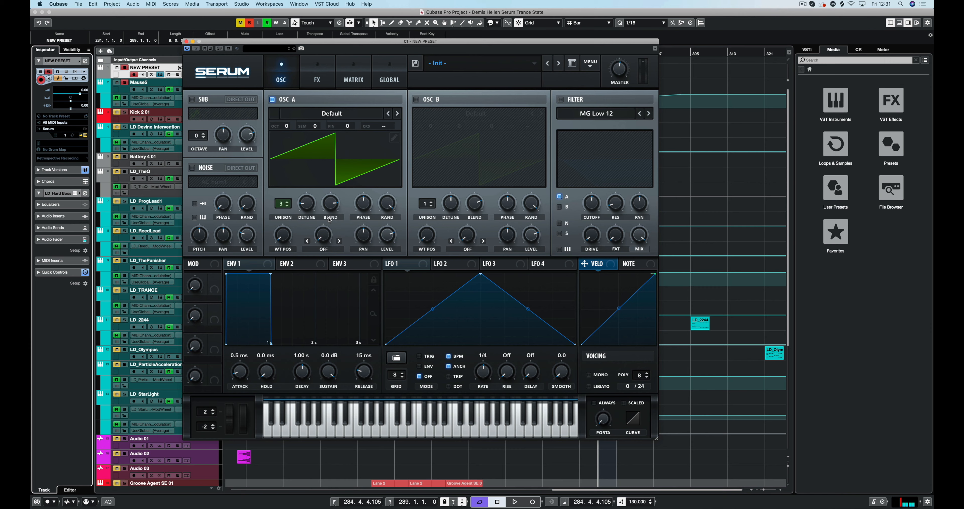
Step: Enable OSC B with its default saw and tune it down one octave (OCT -1)
{"action": "left_click", "coordinate": [416, 99]}
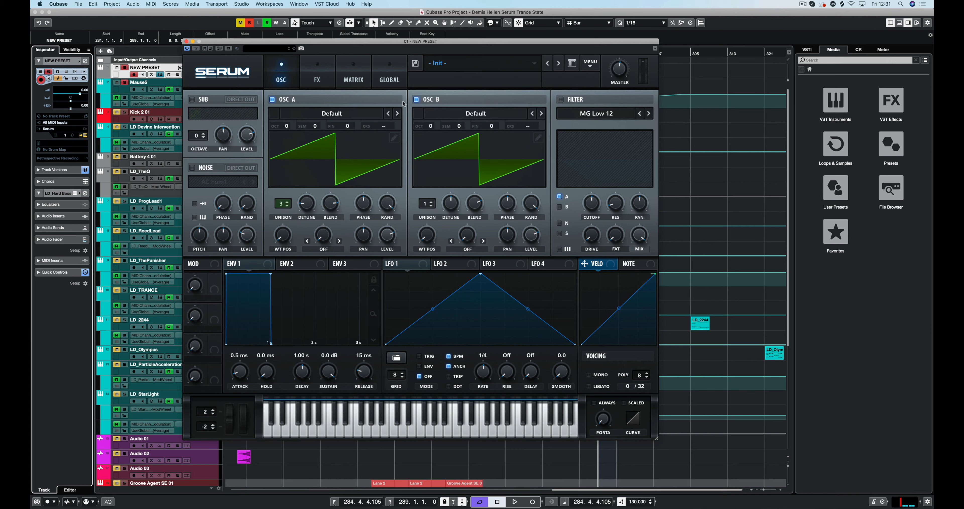
{"action": "mouse_move", "coordinate": [424, 129]}
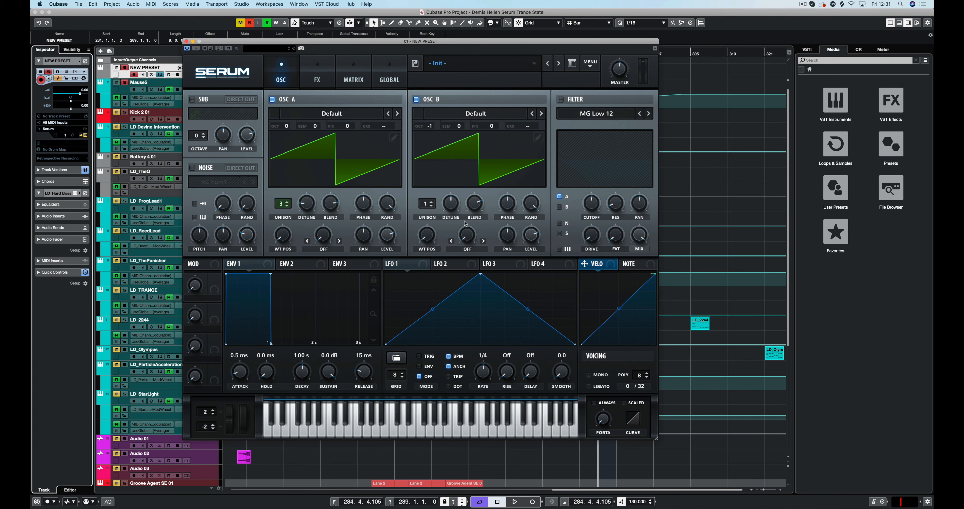
{"action": "left_click", "coordinate": [514, 501]}
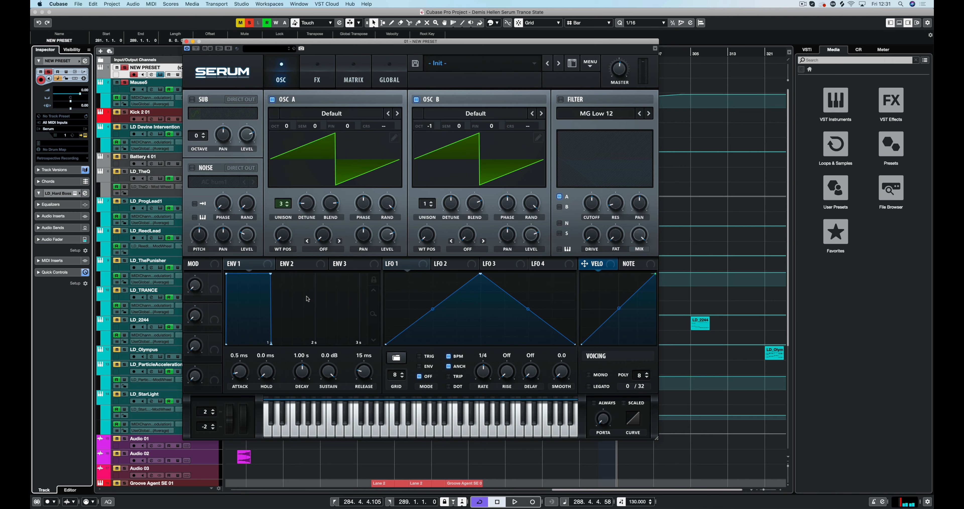
{"action": "mouse_move", "coordinate": [254, 277]}
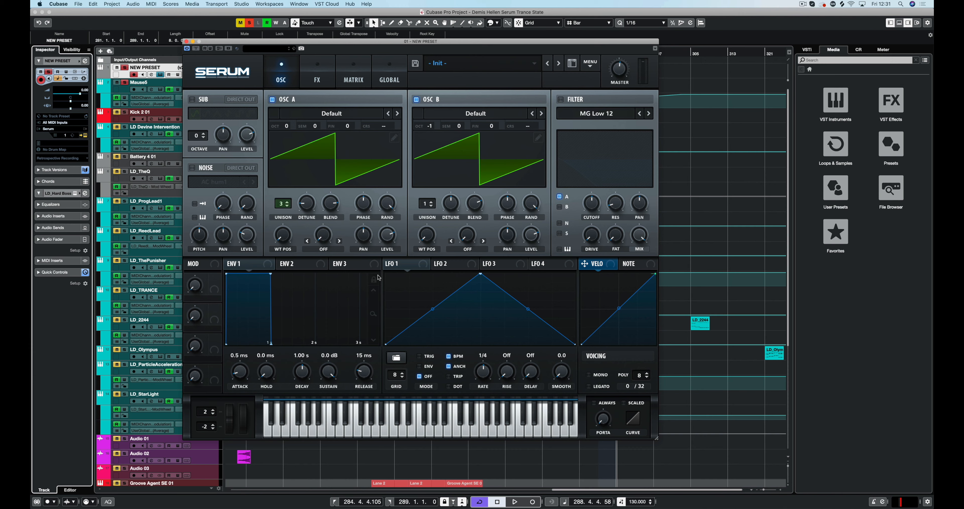
{"action": "left_click", "coordinate": [294, 263]}
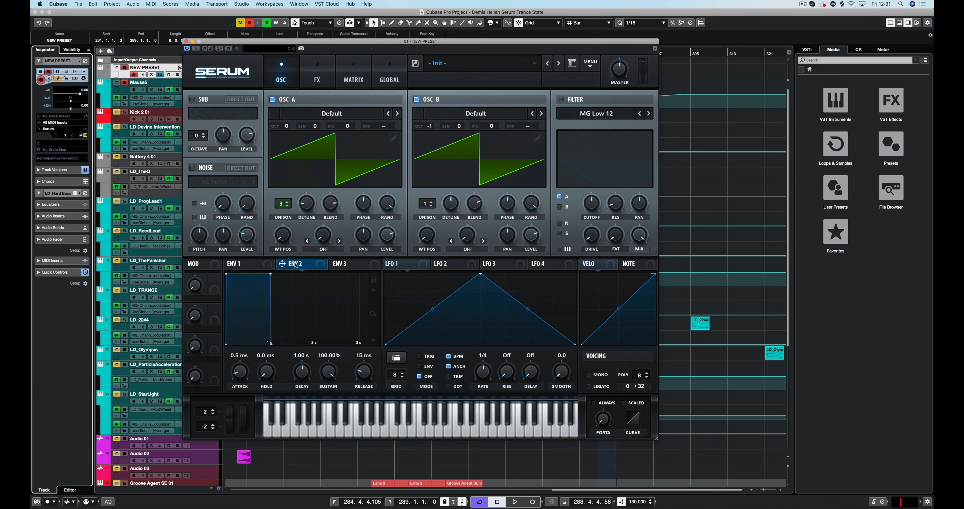
{"action": "mouse_move", "coordinate": [560, 99]}
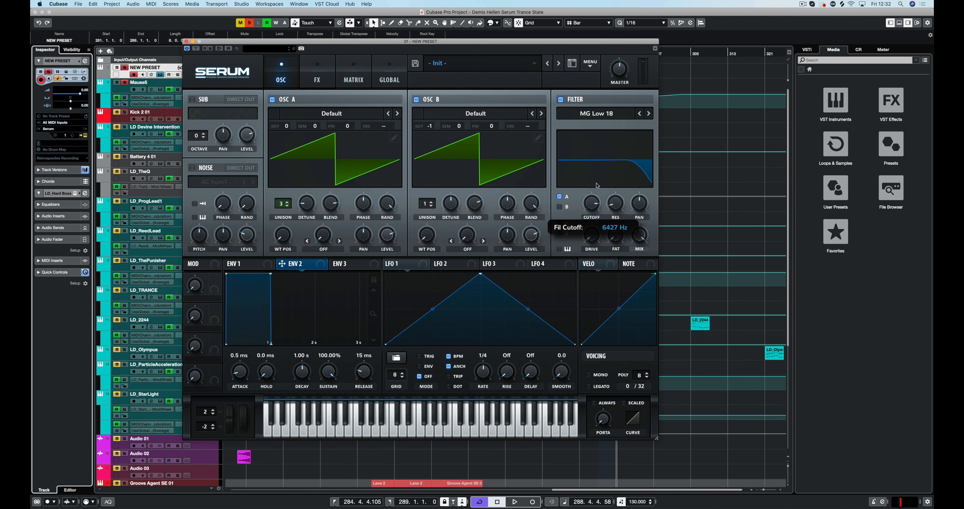
Step: Lower the MG Low 18 filter's cutoff from fully open
{"action": "left_click_drag", "start_coordinate": [591, 203], "coordinate": [593, 197]}
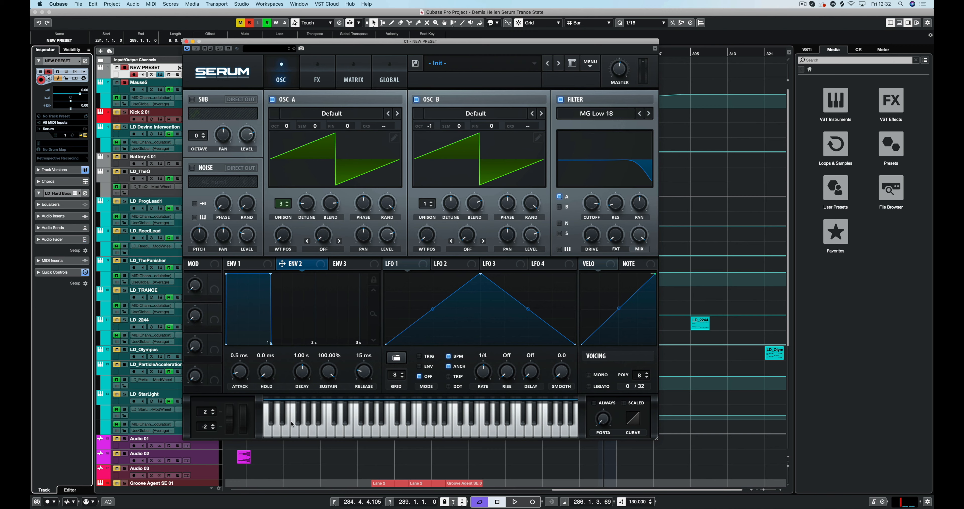
{"action": "mouse_move", "coordinate": [251, 265]}
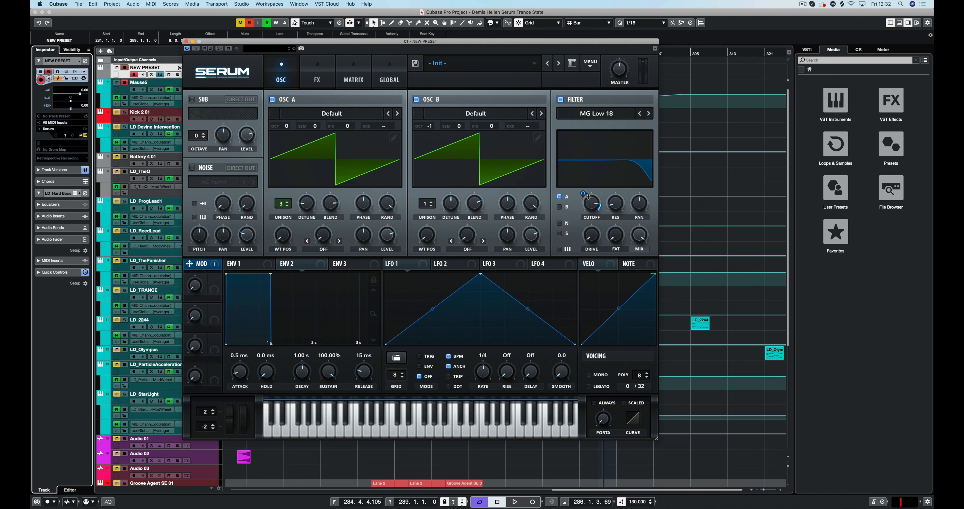
{"action": "mouse_move", "coordinate": [590, 203]}
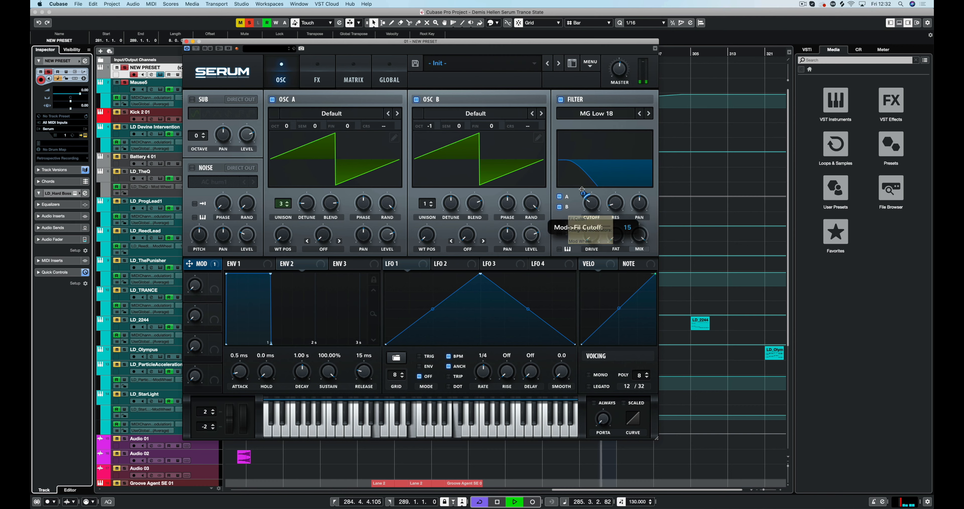
Step: Set the mod wheel's modulation amount on the filter cutoff to about 15
{"action": "left_click_drag", "start_coordinate": [590, 203], "coordinate": [591, 185]}
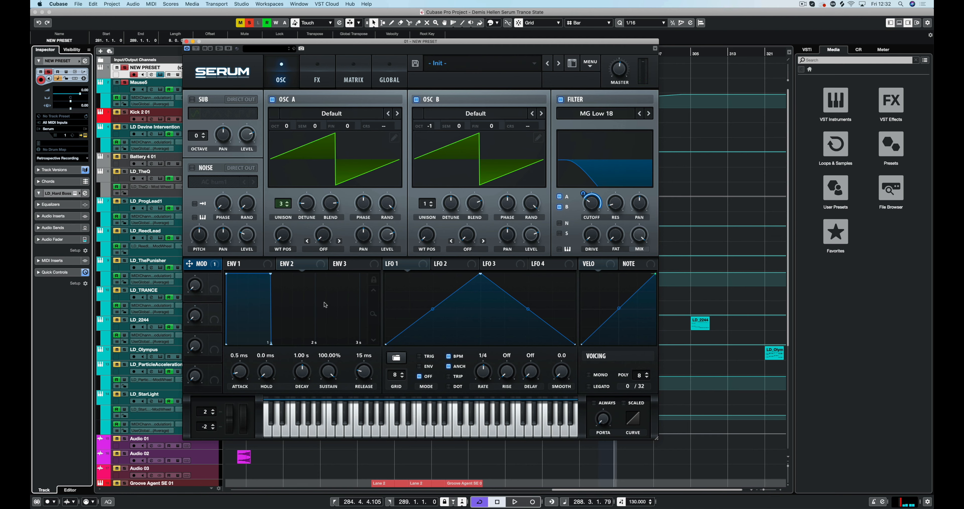
{"action": "mouse_move", "coordinate": [318, 306]}
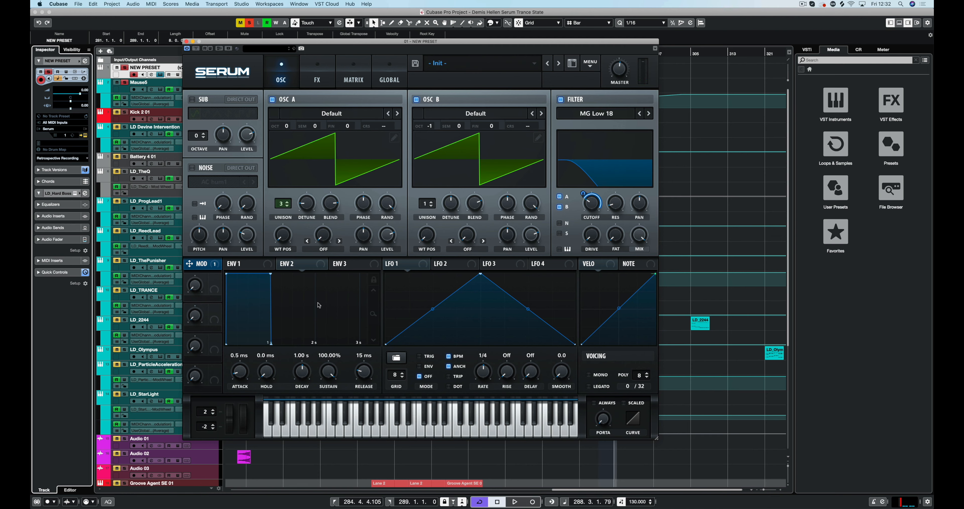
Step: Assign ENV 2 to the filter cutoff and shape it with 408 ms decay, ~2% sustain, 22 ms release
{"action": "left_click", "coordinate": [293, 263]}
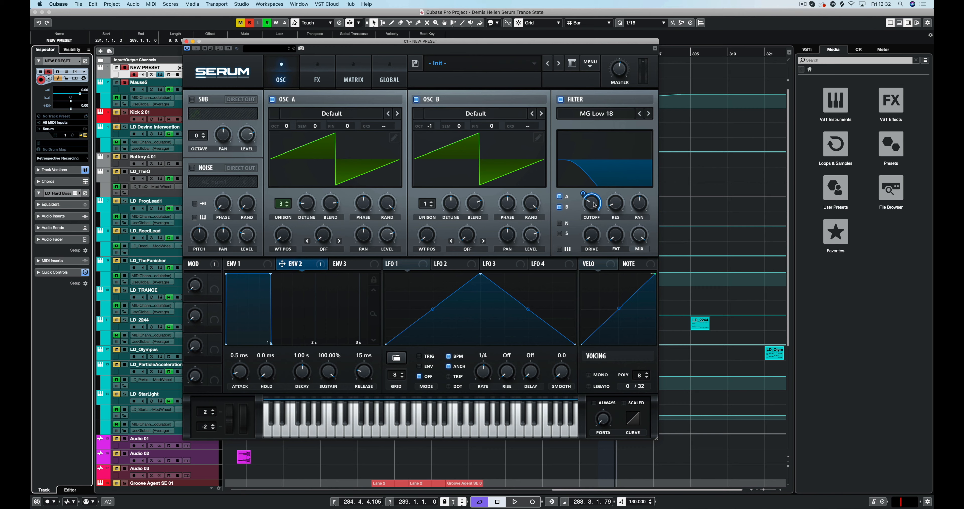
{"action": "left_click_drag", "start_coordinate": [591, 203], "coordinate": [591, 212]}
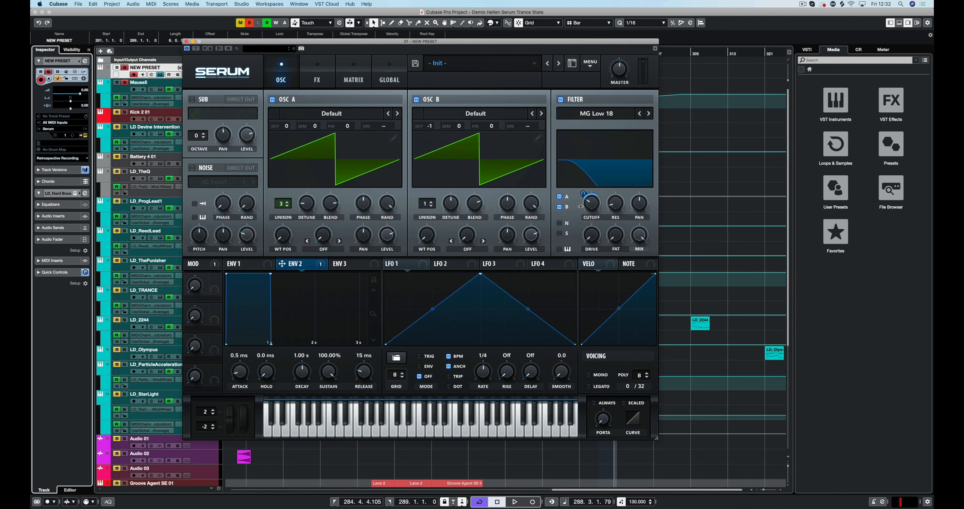
{"action": "left_click", "coordinate": [515, 501]}
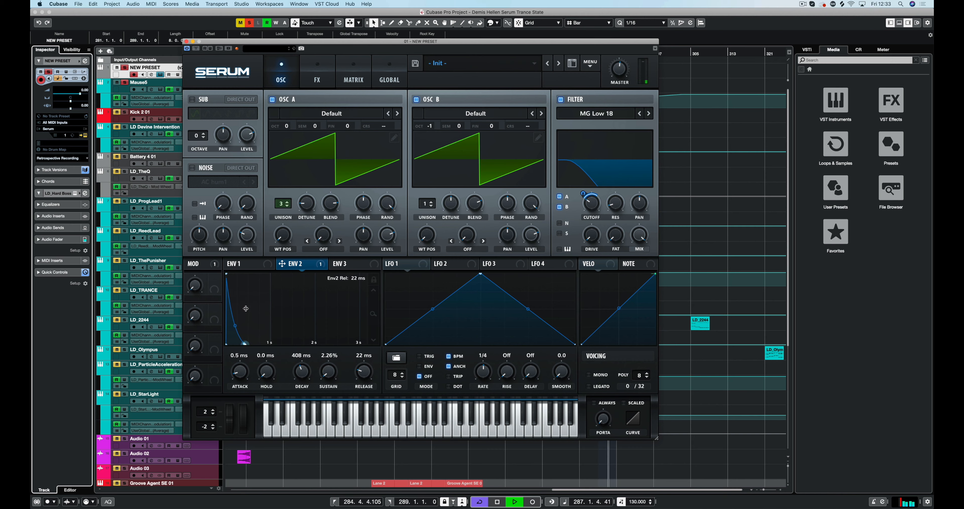
Step: Retune ENV 2 to 353 ms decay, 7.69% sustain, 61 ms release, driving cutoff by 30
{"action": "left_click_drag", "start_coordinate": [236, 341], "coordinate": [241, 338]}
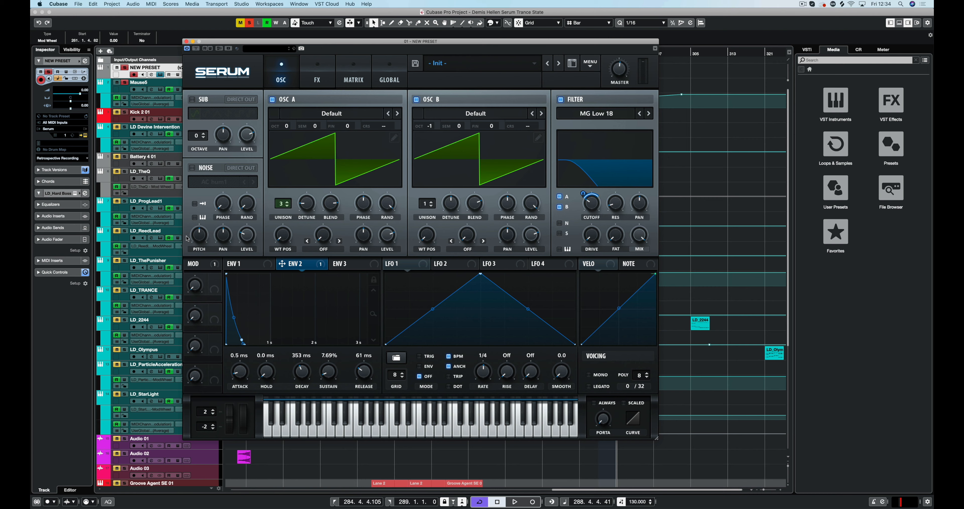
{"action": "mouse_move", "coordinate": [250, 345]}
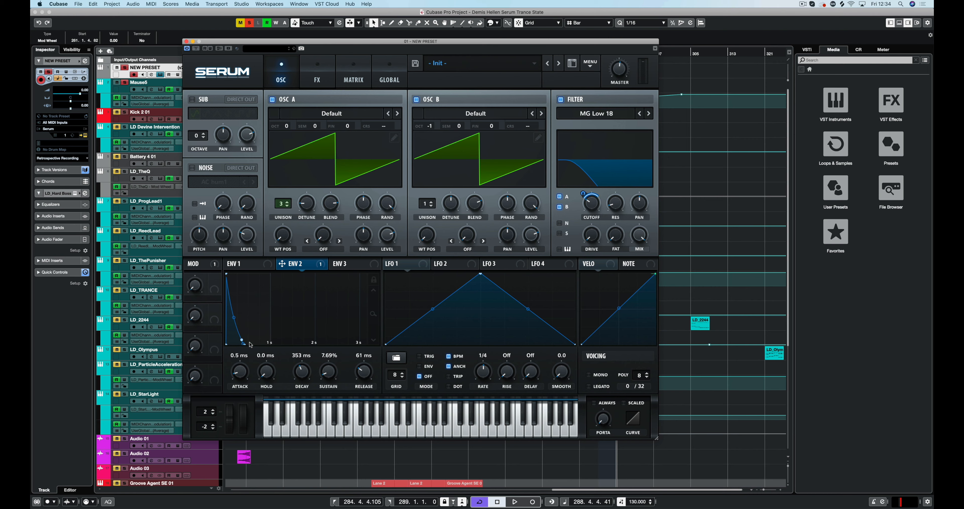
{"action": "mouse_move", "coordinate": [250, 334]}
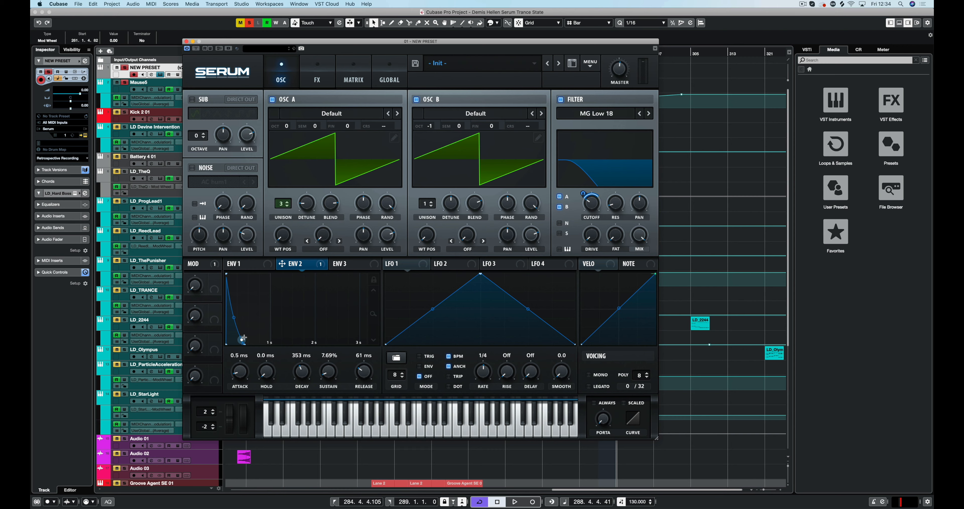
{"action": "left_click_drag", "start_coordinate": [581, 194], "coordinate": [594, 196]}
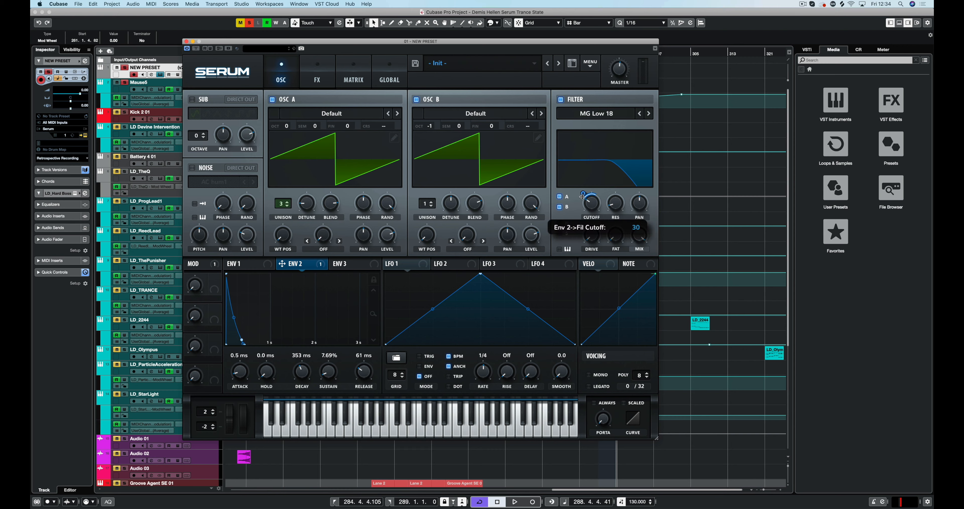
{"action": "left_click_drag", "start_coordinate": [582, 193], "coordinate": [583, 185]}
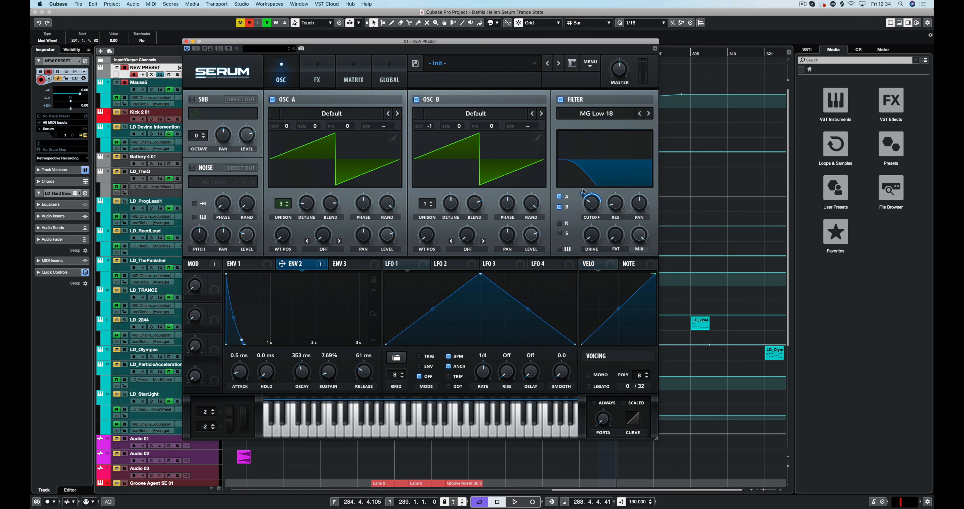
{"action": "left_click", "coordinate": [353, 70]}
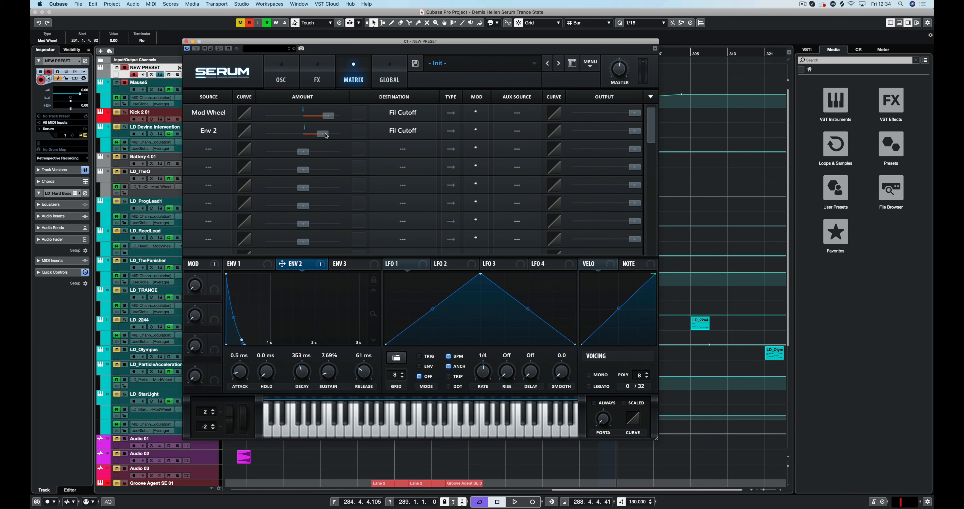
{"action": "mouse_move", "coordinate": [443, 118]}
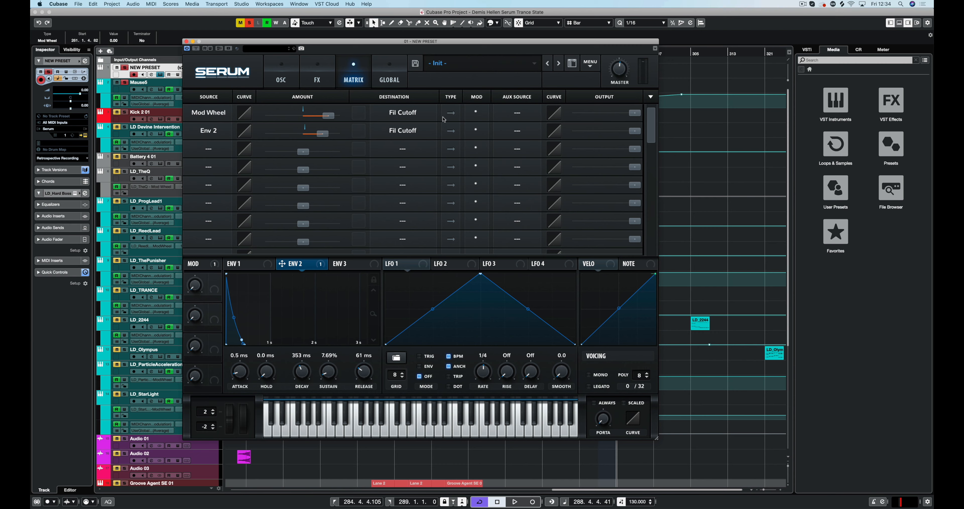
{"action": "left_click", "coordinate": [280, 71]}
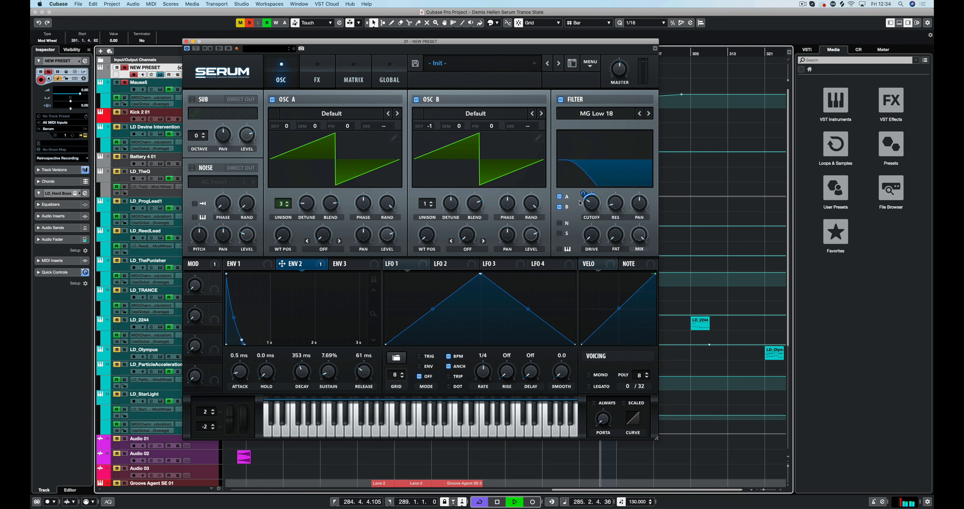
Step: Raise ENV 2's cutoff modulation amount to 40 and set its attack to 0.0 ms
{"action": "left_click_drag", "start_coordinate": [590, 203], "coordinate": [590, 194]}
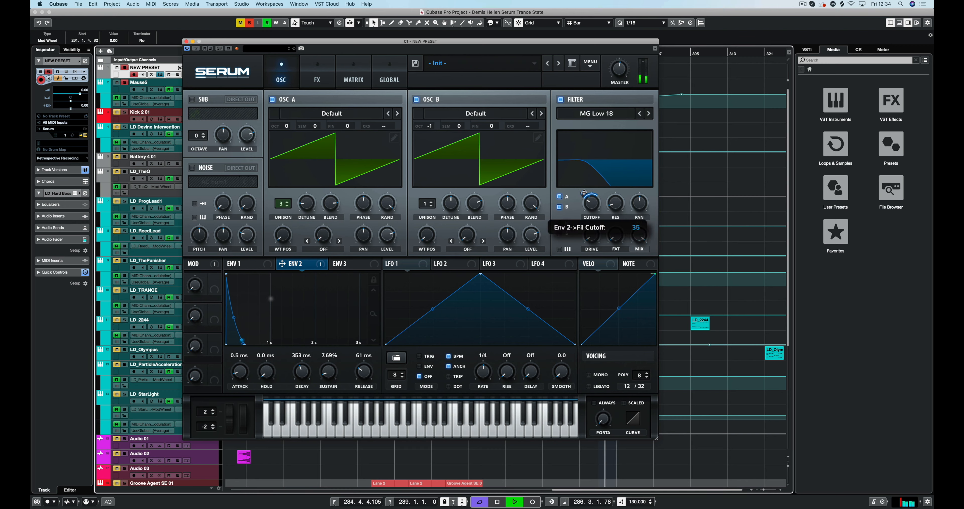
{"action": "left_click_drag", "start_coordinate": [584, 190], "coordinate": [584, 185]}
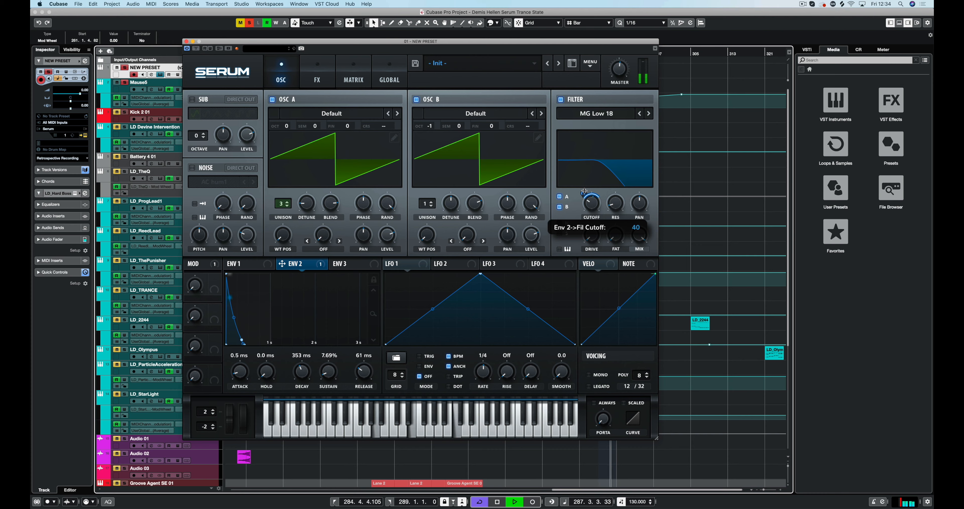
{"action": "left_click_drag", "start_coordinate": [591, 200], "coordinate": [591, 205]}
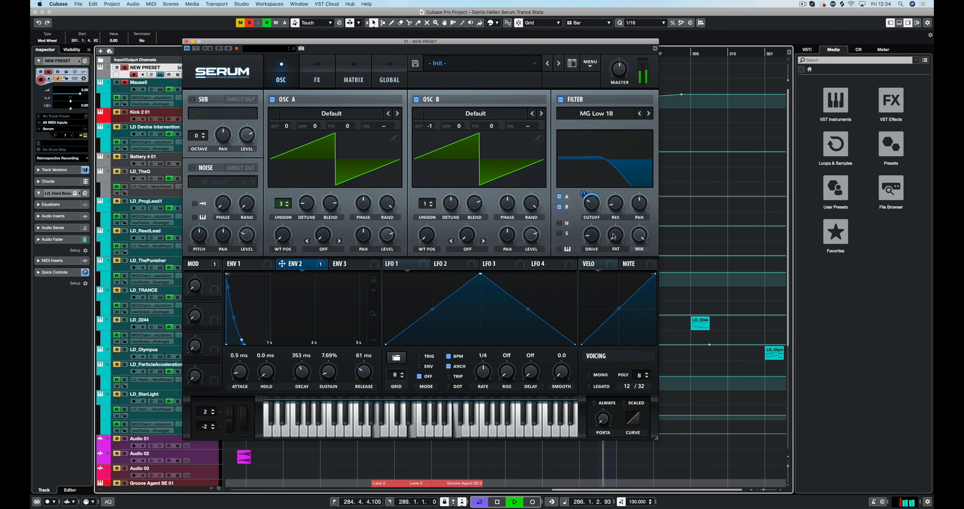
{"action": "left_click_drag", "start_coordinate": [590, 235], "coordinate": [591, 231]}
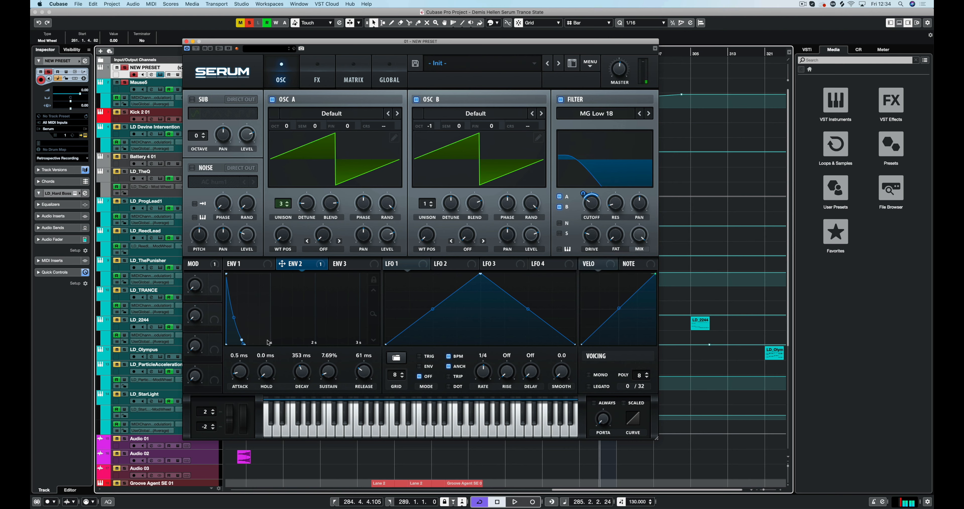
{"action": "mouse_move", "coordinate": [241, 377]}
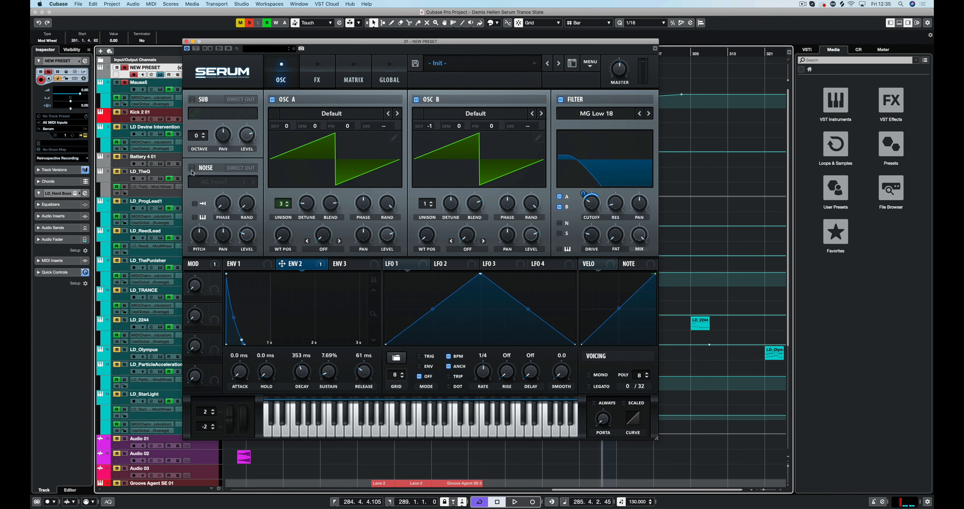
{"action": "mouse_move", "coordinate": [193, 173]}
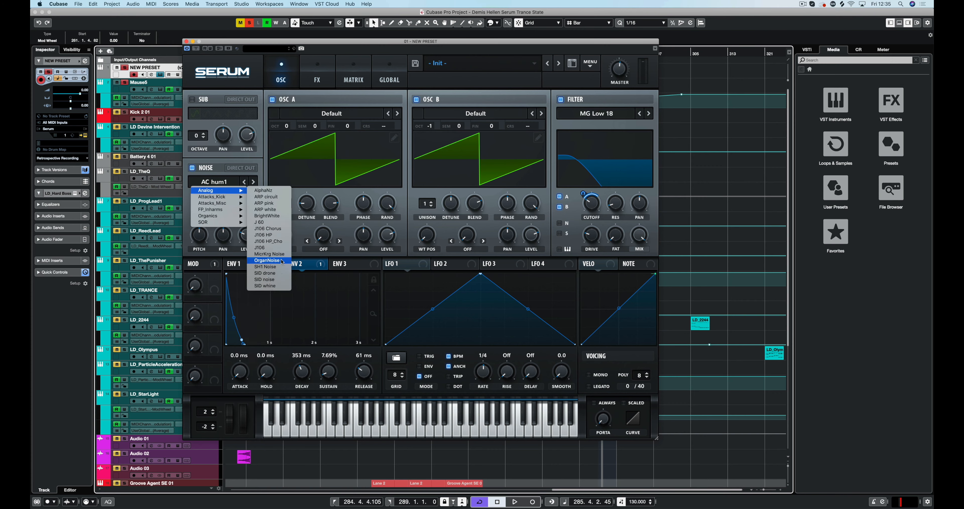
Step: Choose Analog > BrightWhite as the noise sample, then return to envelope 1
{"action": "left_click", "coordinate": [266, 216]}
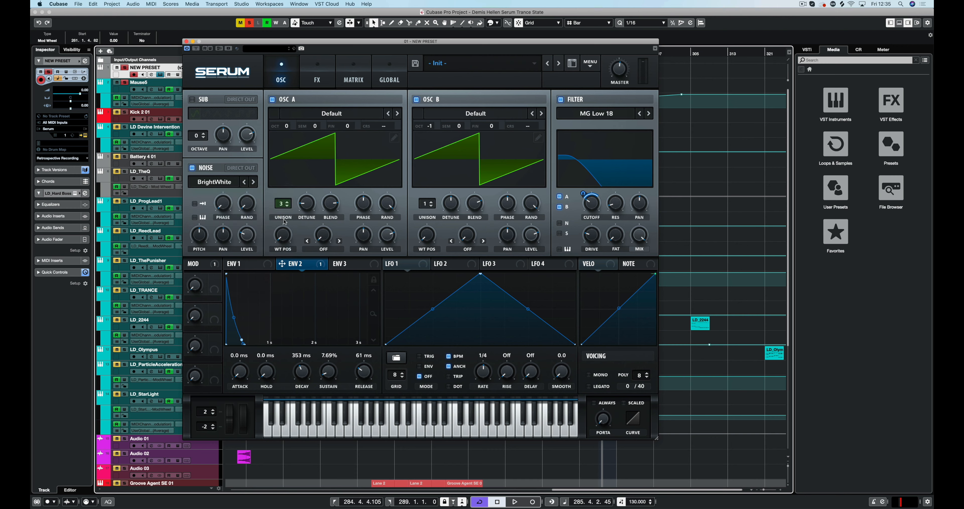
{"action": "mouse_move", "coordinate": [564, 234]}
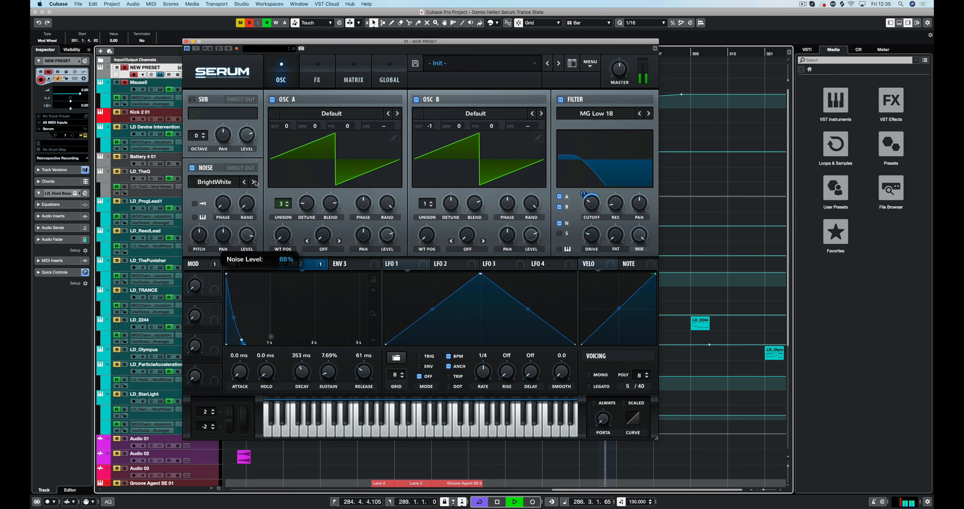
{"action": "left_click", "coordinate": [294, 263]}
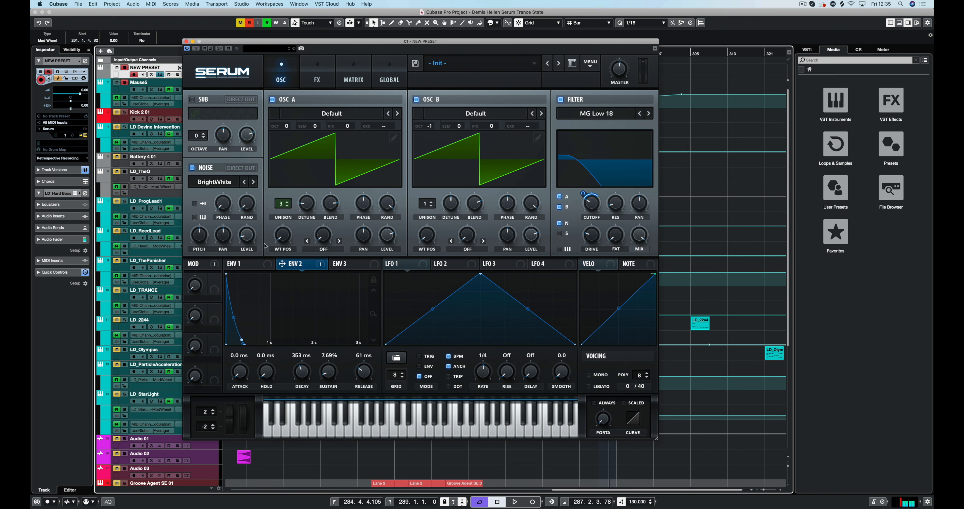
{"action": "left_click", "coordinate": [233, 263]}
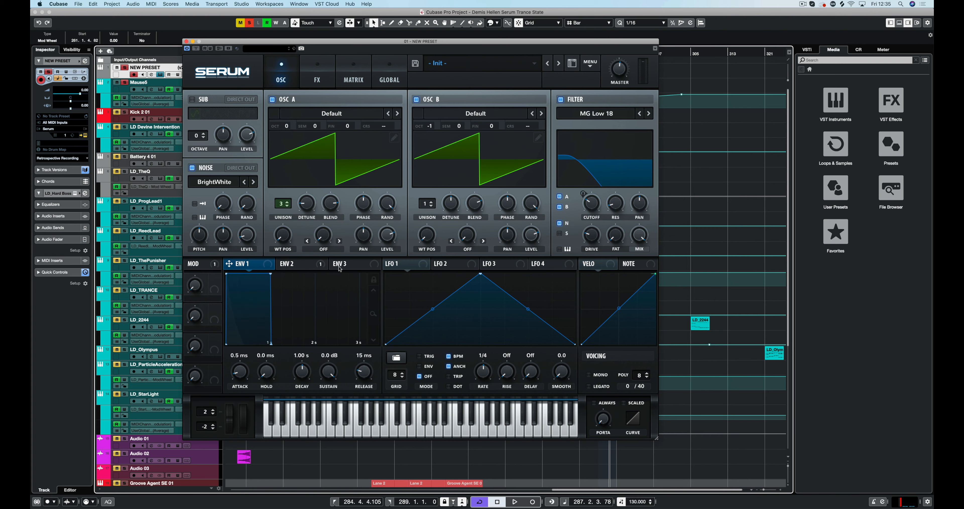
Step: Shape envelope 3 with 699 ms decay, 26.69% sustain, 57 ms release and route it to noise level at 34
{"action": "left_click", "coordinate": [342, 263]}
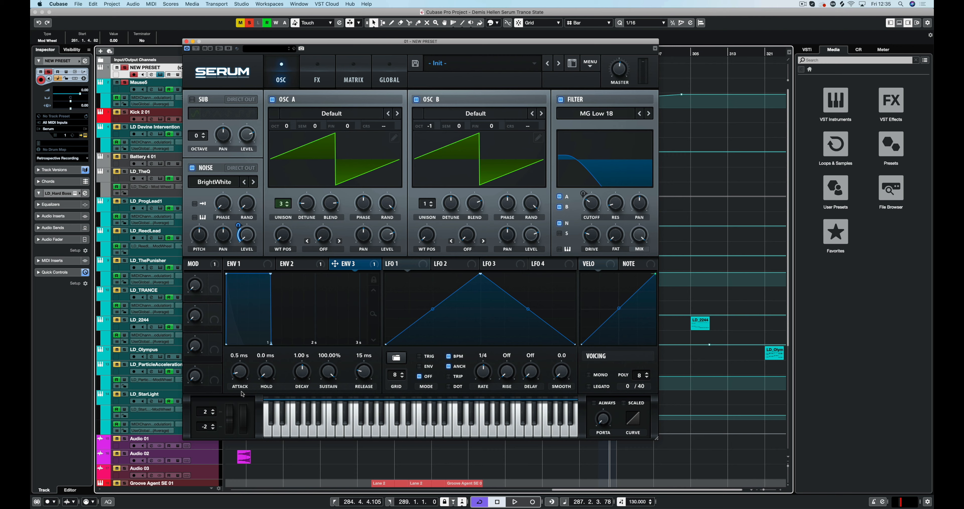
{"action": "mouse_move", "coordinate": [240, 370]}
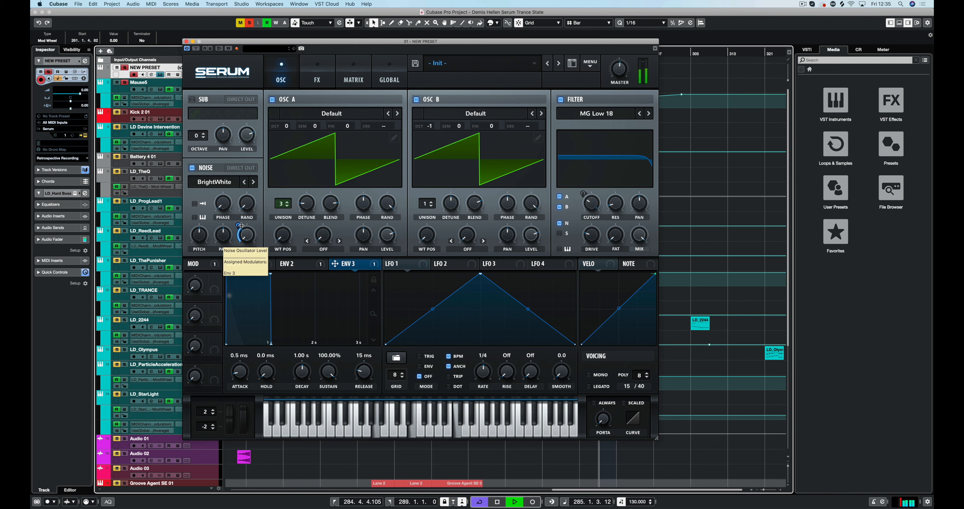
{"action": "left_click_drag", "start_coordinate": [247, 235], "coordinate": [246, 221]}
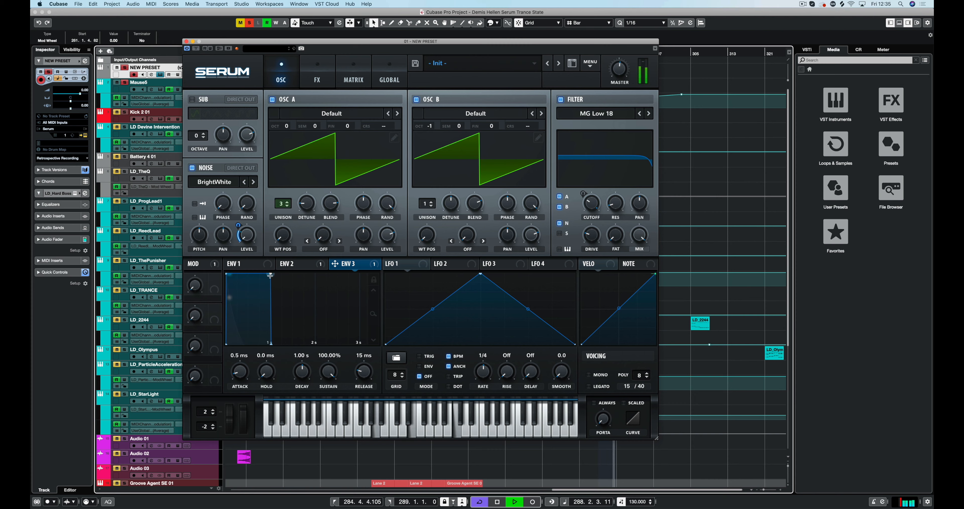
{"action": "left_click_drag", "start_coordinate": [269, 275], "coordinate": [255, 329]}
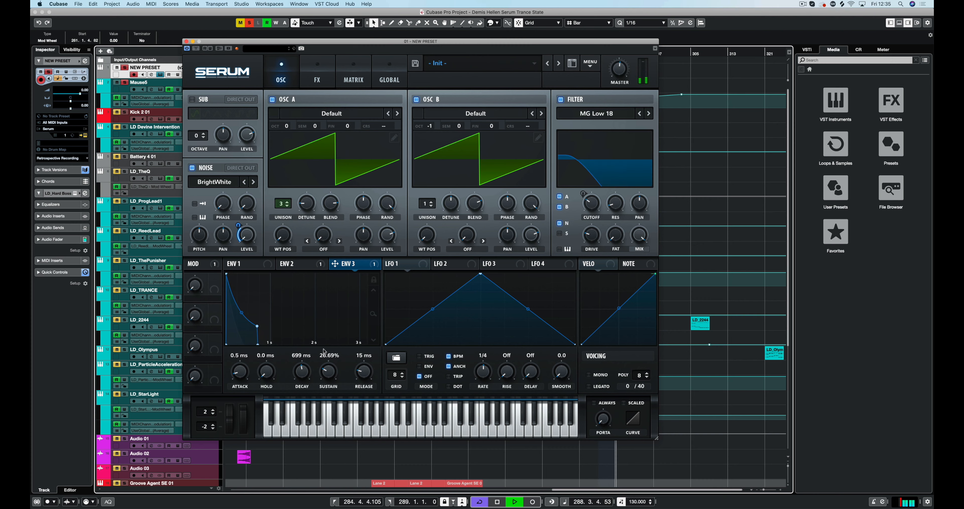
{"action": "left_click_drag", "start_coordinate": [363, 369], "coordinate": [364, 356]}
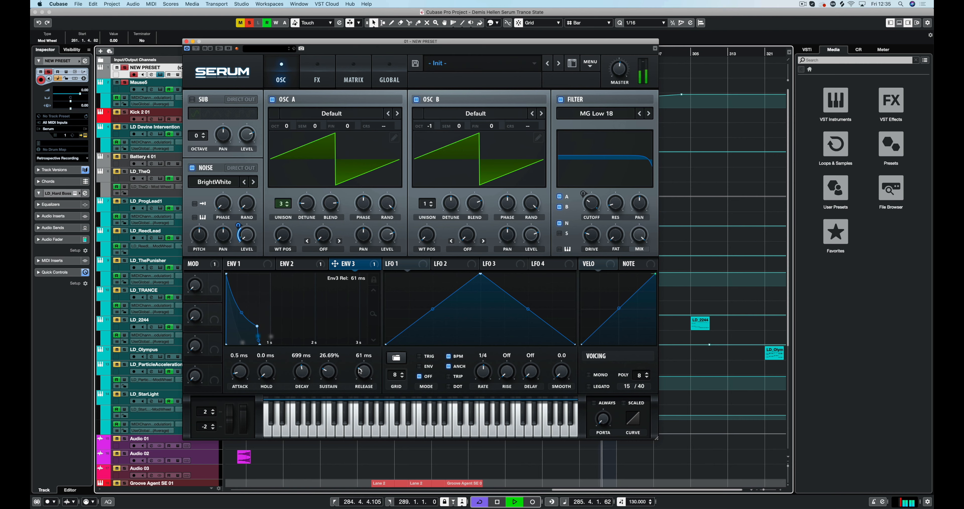
{"action": "left_click_drag", "start_coordinate": [240, 372], "coordinate": [240, 381]}
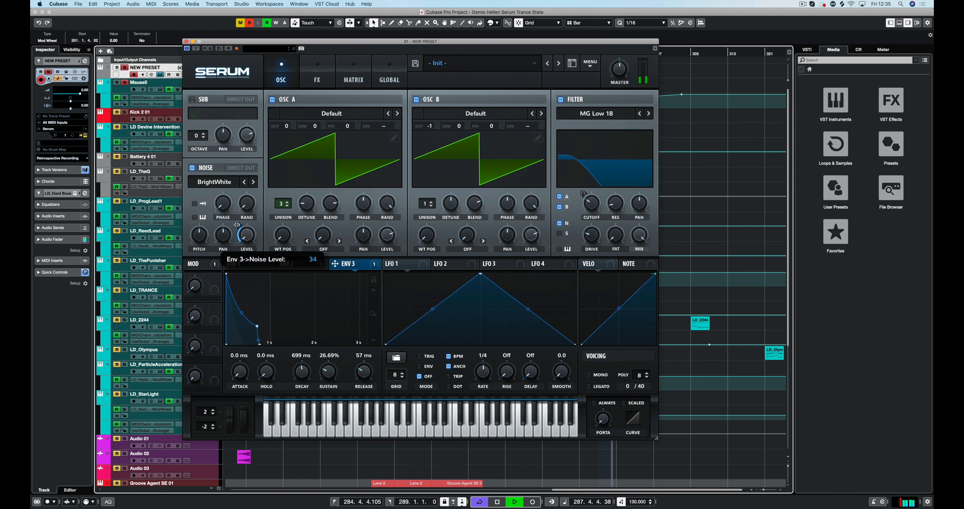
{"action": "left_click", "coordinate": [244, 263]}
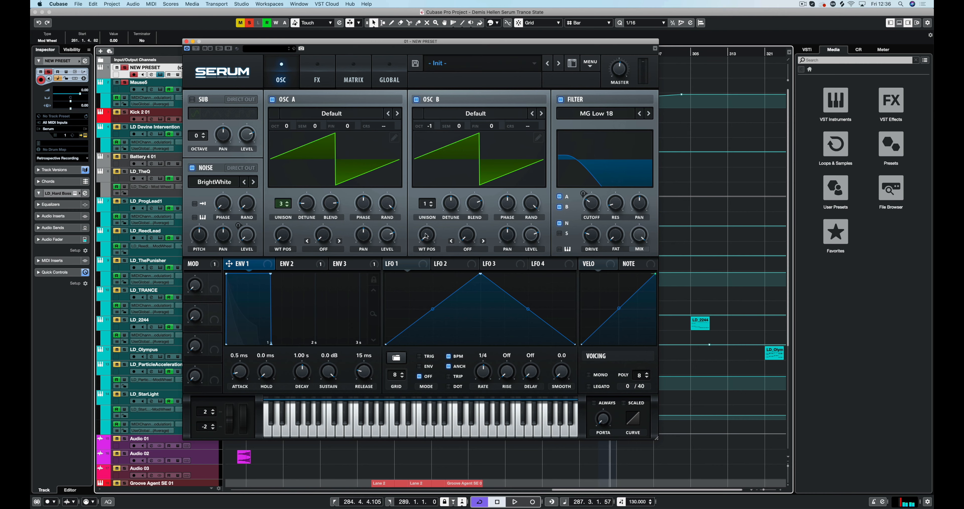
{"action": "mouse_move", "coordinate": [394, 326]}
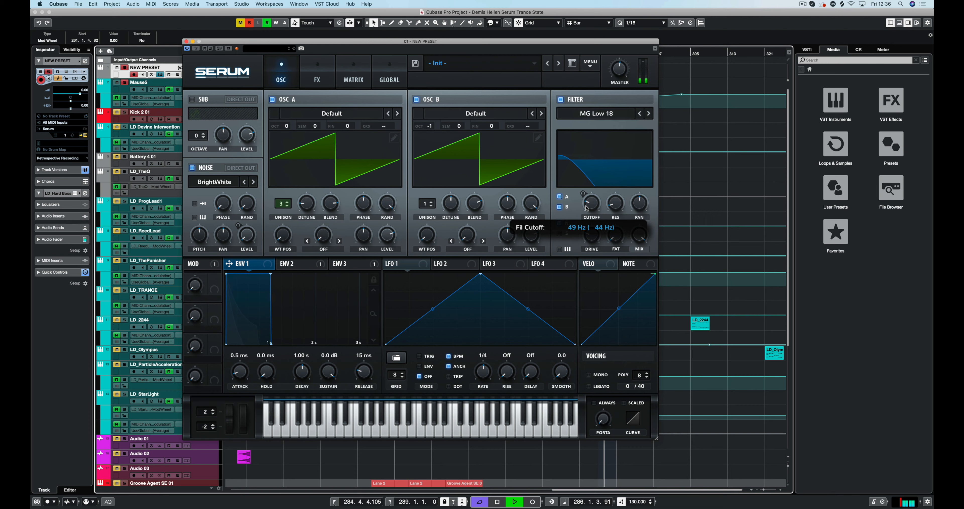
Step: Lower the filter cutoff to about 34 Hz and assign the mod wheel to it with amount 63
{"action": "left_click_drag", "start_coordinate": [583, 203], "coordinate": [582, 212]}
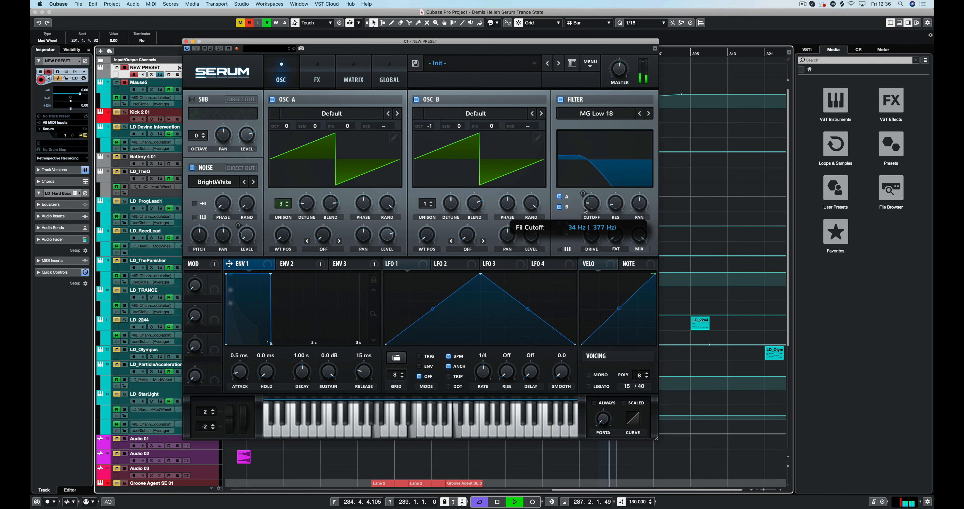
{"action": "left_click", "coordinate": [293, 263]}
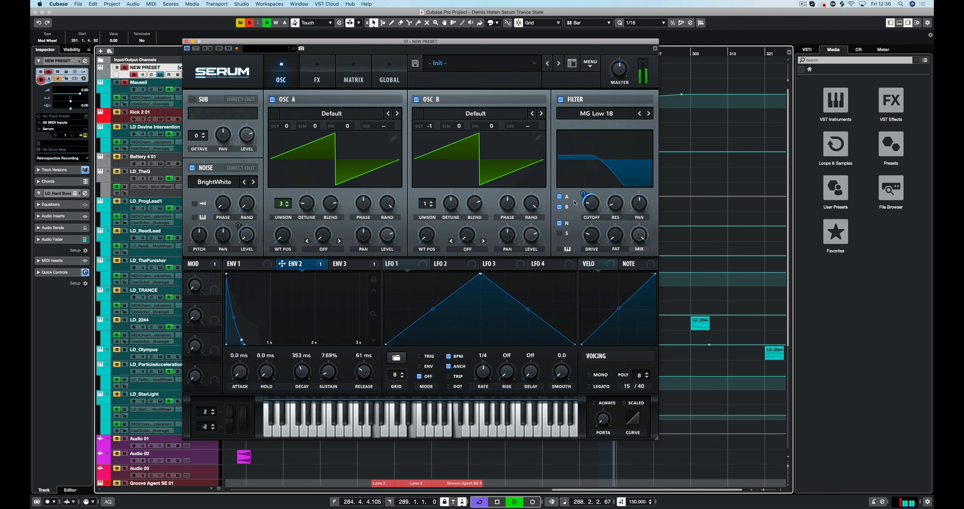
{"action": "left_click_drag", "start_coordinate": [583, 194], "coordinate": [583, 191]}
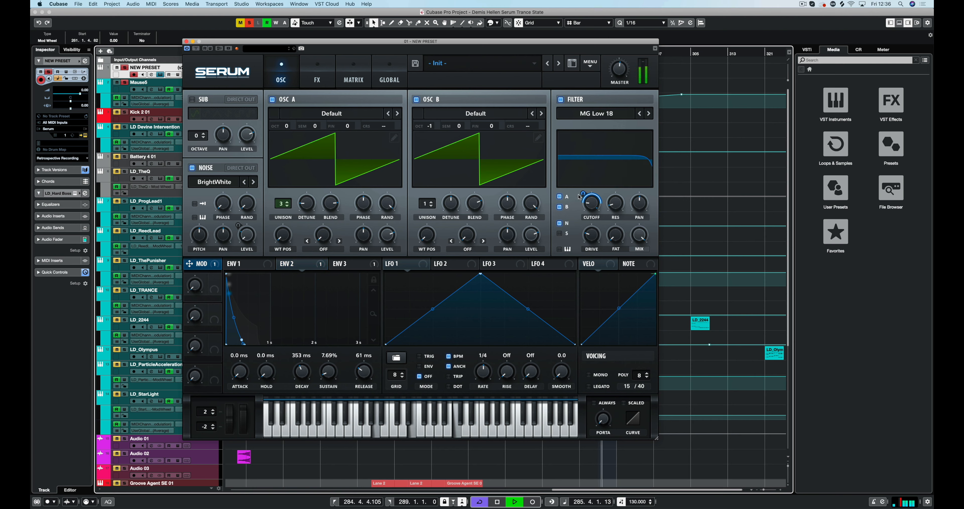
{"action": "left_click_drag", "start_coordinate": [591, 203], "coordinate": [592, 197]}
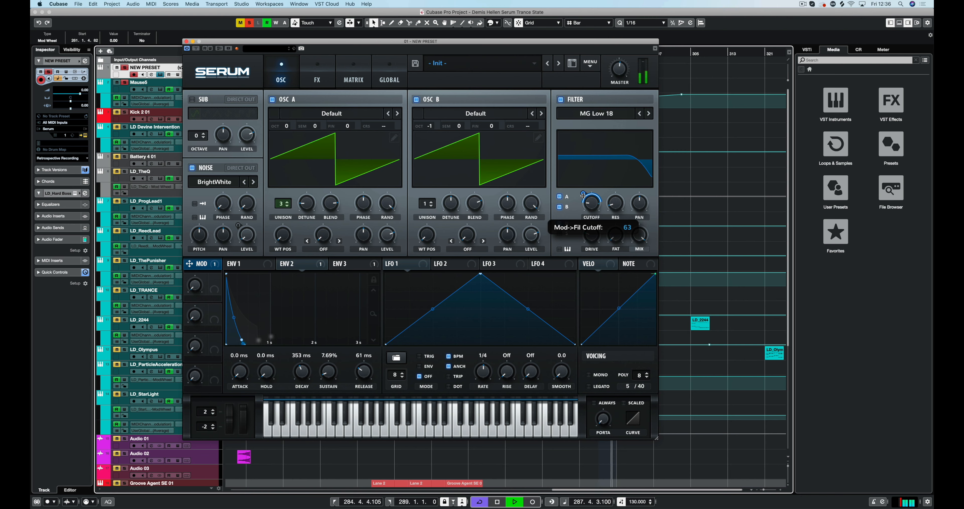
{"action": "left_click_drag", "start_coordinate": [591, 206], "coordinate": [591, 197]}
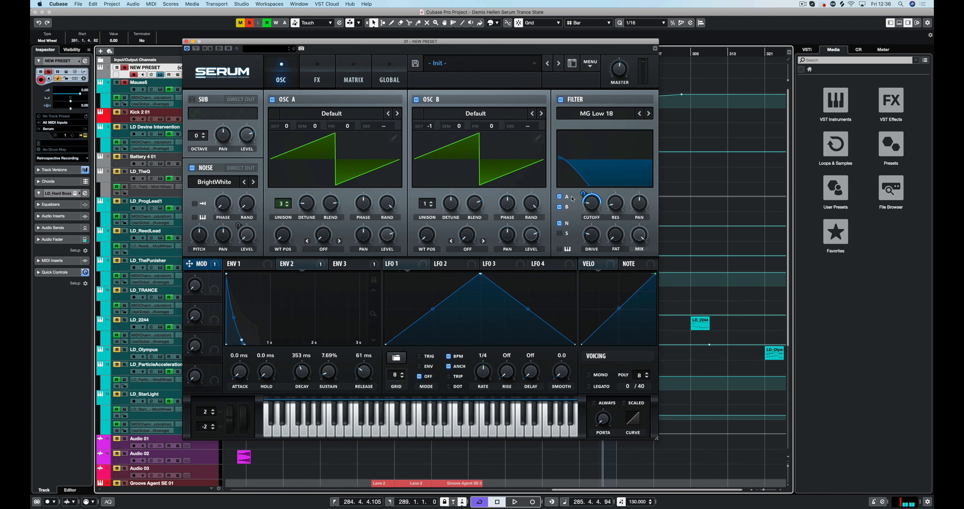
{"action": "left_click", "coordinate": [317, 71]}
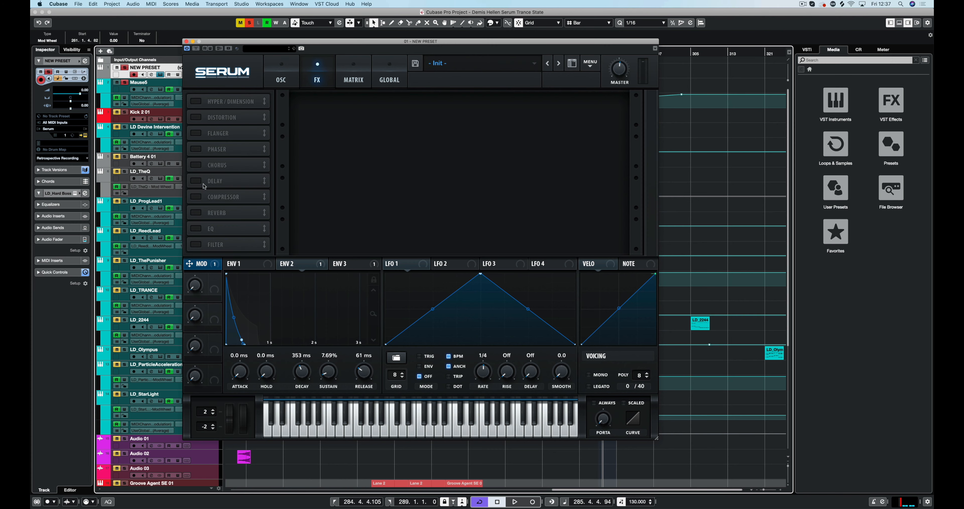
{"action": "mouse_move", "coordinate": [199, 216]}
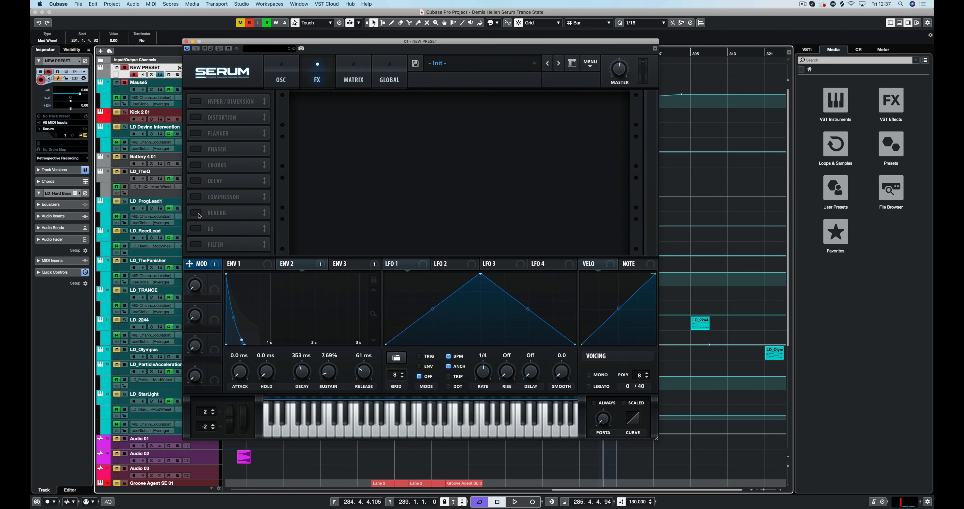
Step: Enable reverb, make the left delay time a dotted quarter and move the delay filter band to 3570 Hz
{"action": "left_click", "coordinate": [196, 213]}
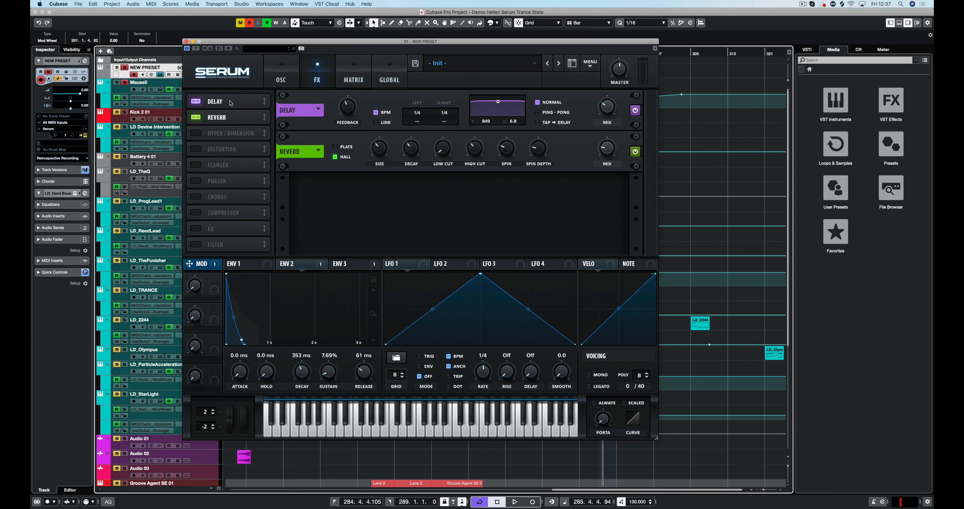
{"action": "mouse_move", "coordinate": [601, 109]}
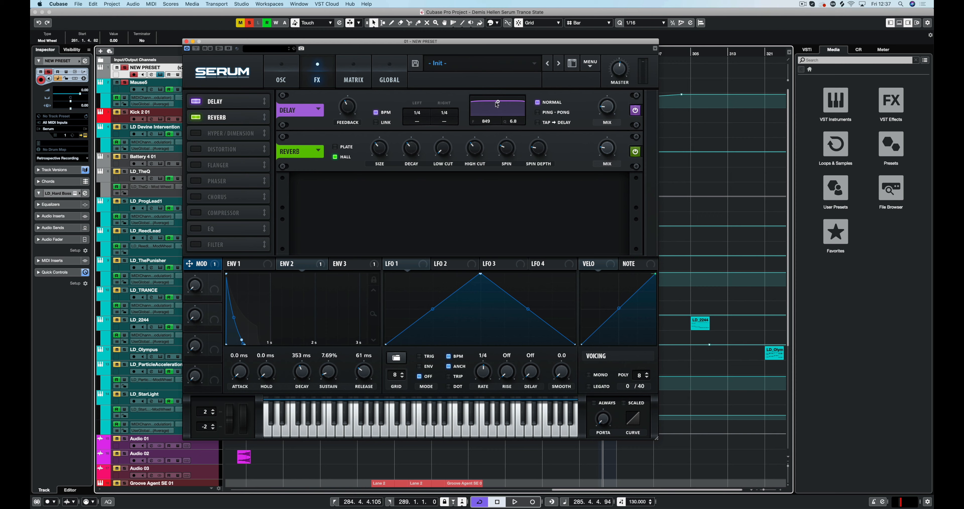
{"action": "left_click_drag", "start_coordinate": [496, 102], "coordinate": [507, 111]}
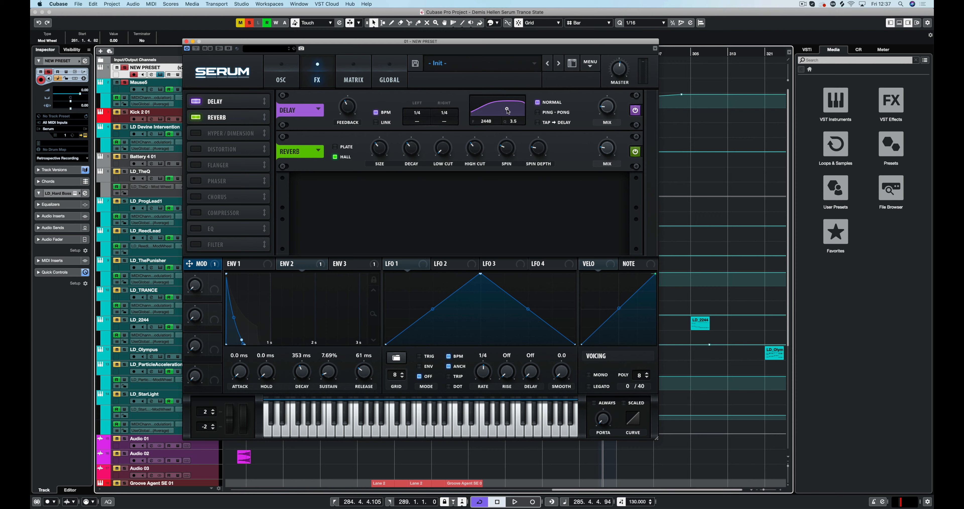
{"action": "left_click_drag", "start_coordinate": [507, 110], "coordinate": [499, 109]}
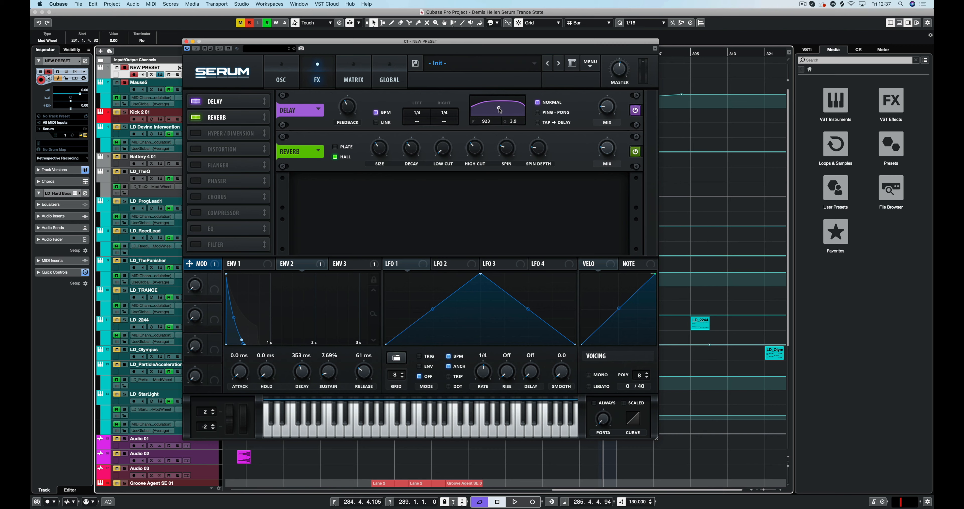
{"action": "left_click_drag", "start_coordinate": [498, 109], "coordinate": [498, 108]}
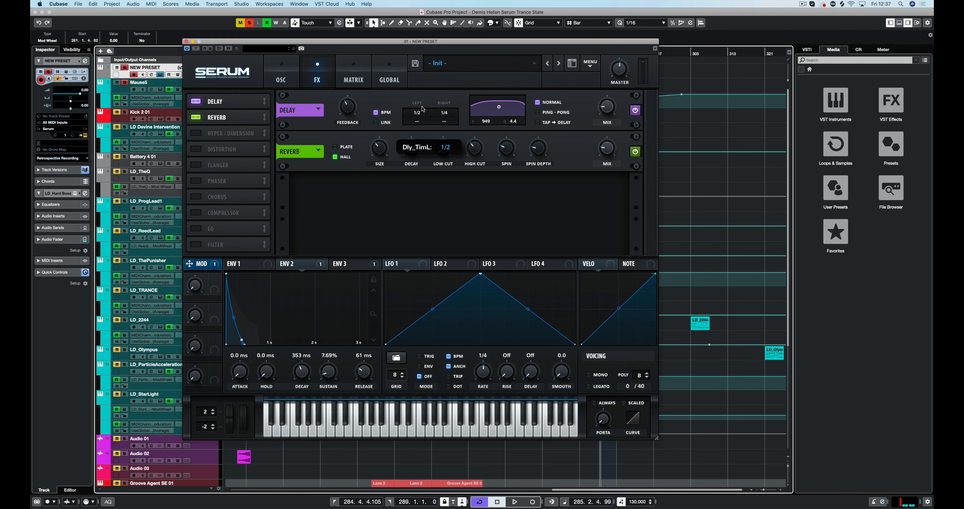
{"action": "left_click", "coordinate": [416, 121]}
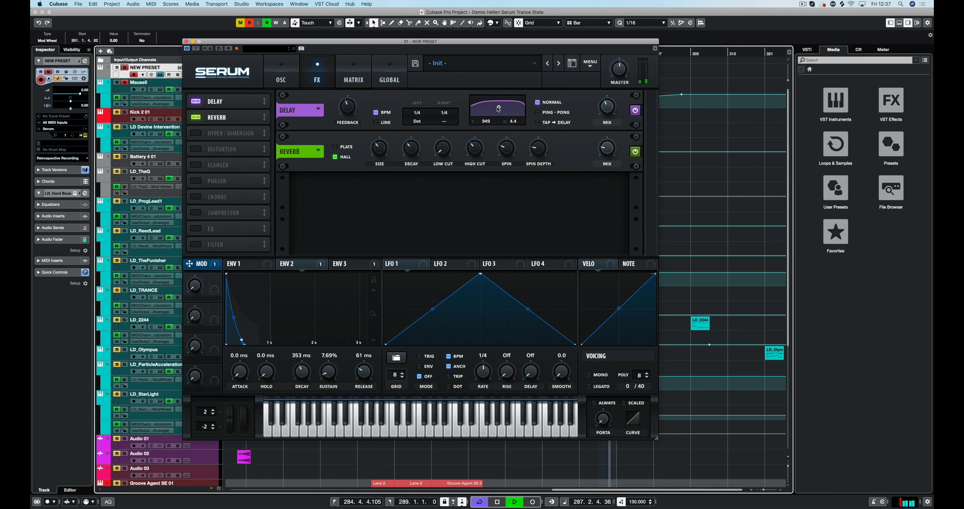
{"action": "left_click_drag", "start_coordinate": [498, 109], "coordinate": [498, 113]}
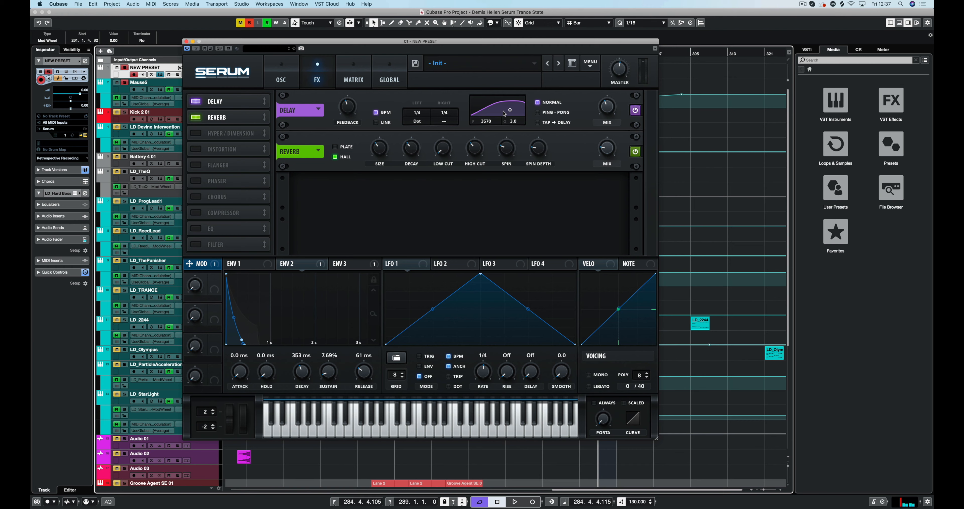
{"action": "mouse_move", "coordinate": [423, 90]}
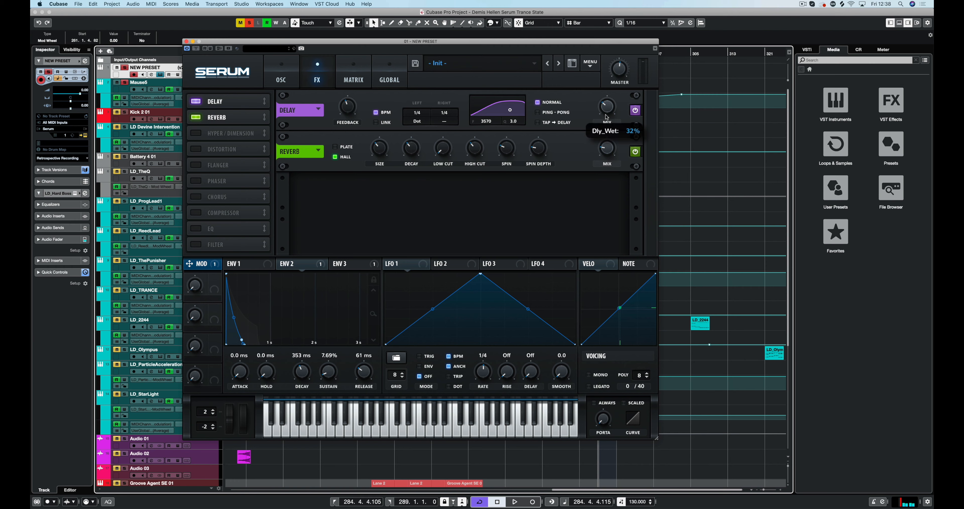
{"action": "mouse_move", "coordinate": [442, 162]}
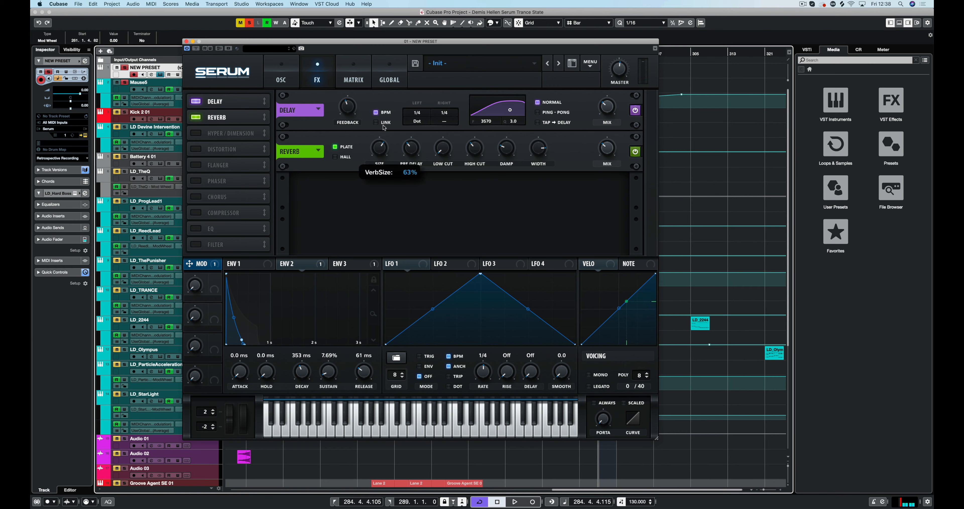
{"action": "mouse_move", "coordinate": [410, 151]}
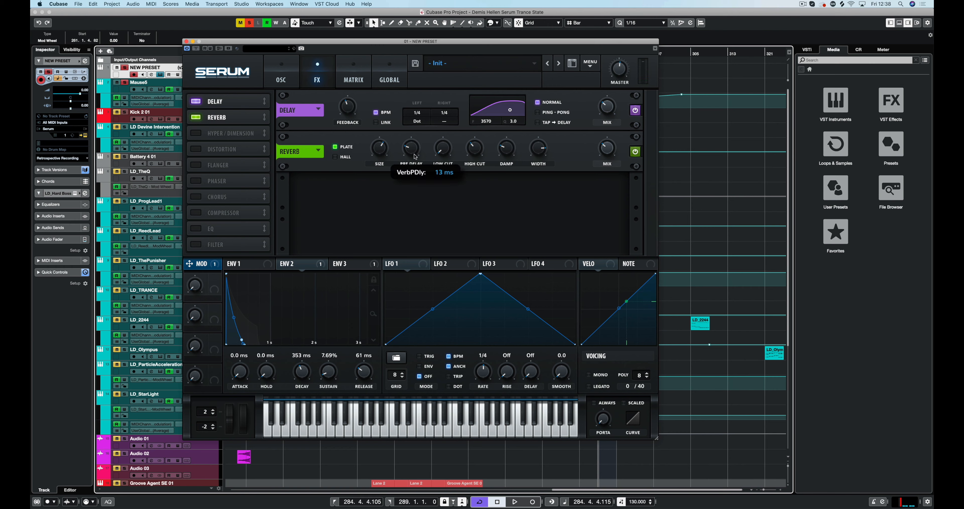
{"action": "mouse_move", "coordinate": [445, 174]}
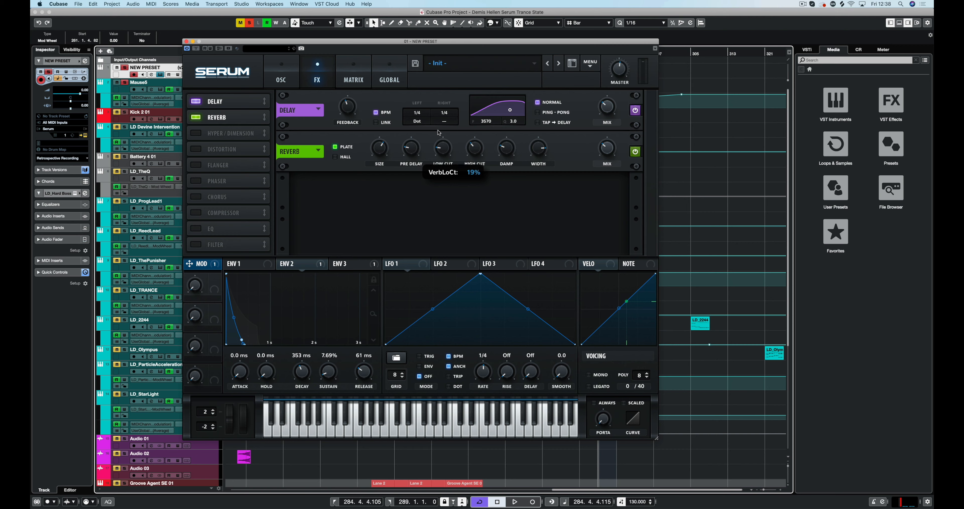
{"action": "mouse_move", "coordinate": [470, 151]}
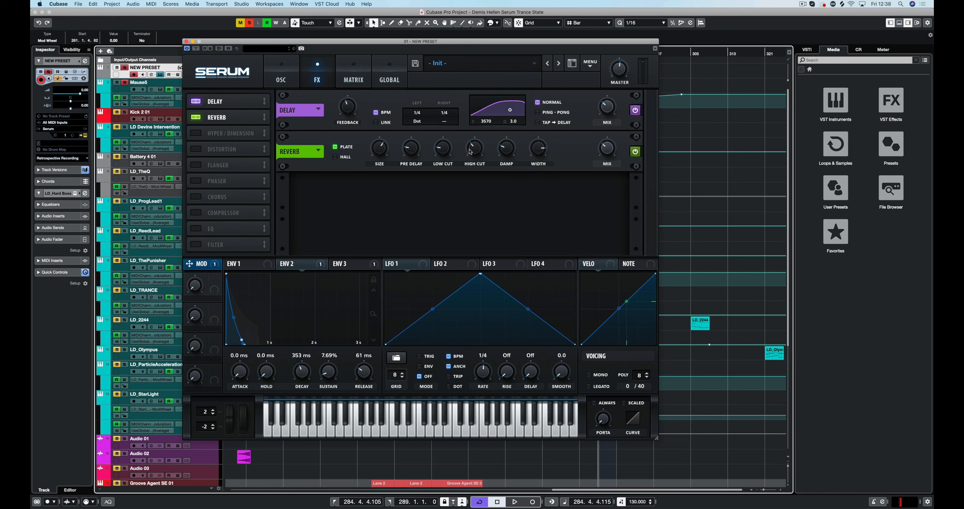
{"action": "mouse_move", "coordinate": [466, 158]}
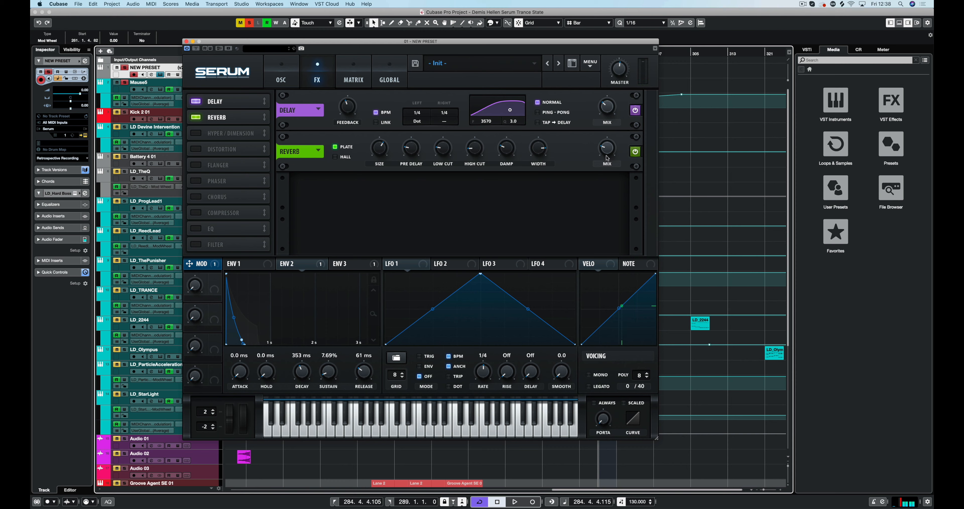
{"action": "mouse_move", "coordinate": [608, 159]}
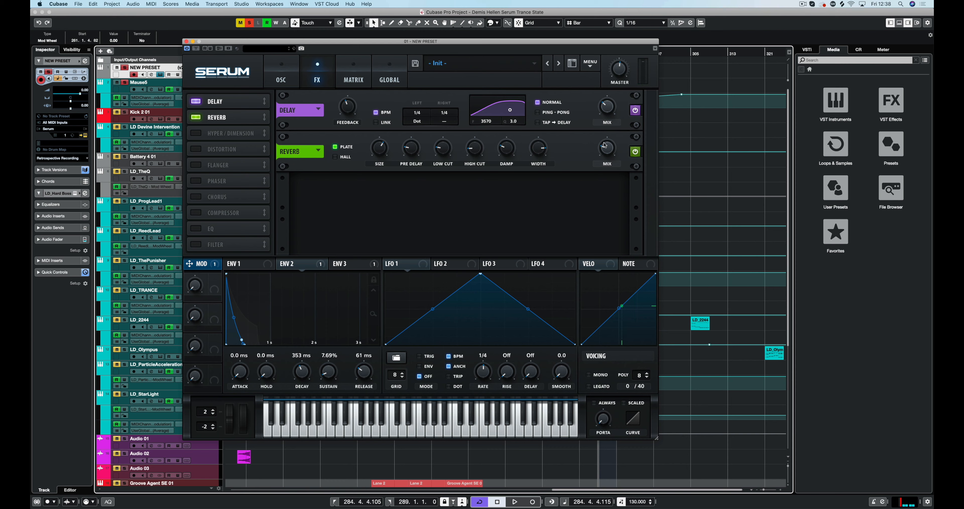
Step: Restart project playback from the Cubase transport to audition the plate reverb
{"action": "left_click", "coordinate": [514, 501]}
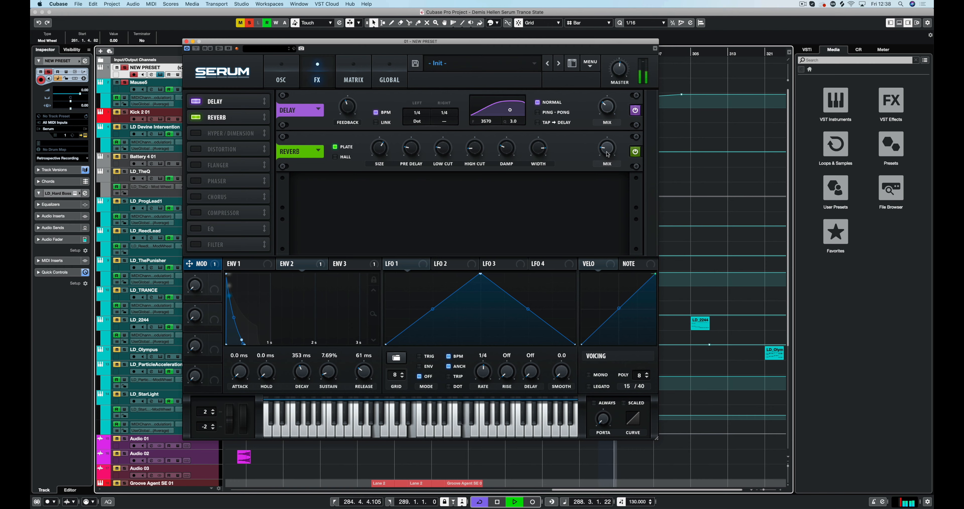
{"action": "left_click", "coordinate": [497, 501]}
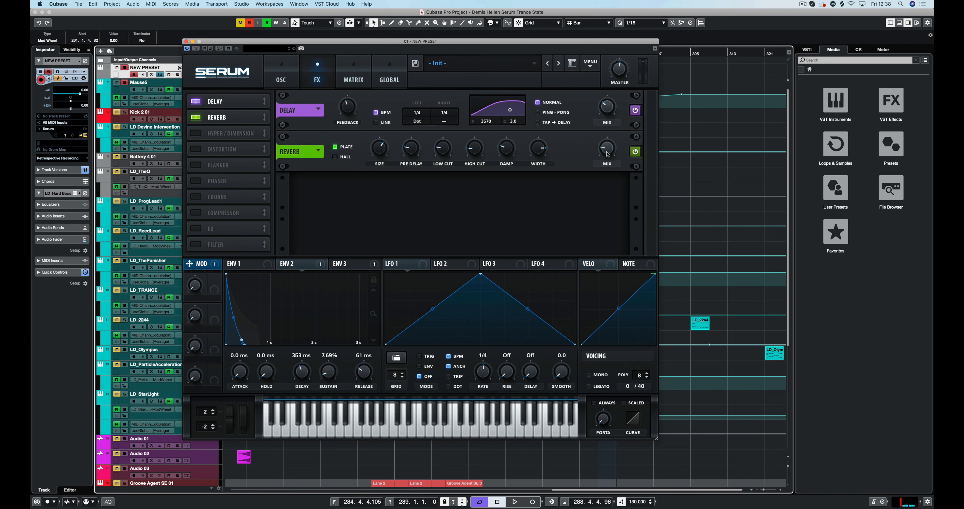
{"action": "mouse_move", "coordinate": [501, 111]}
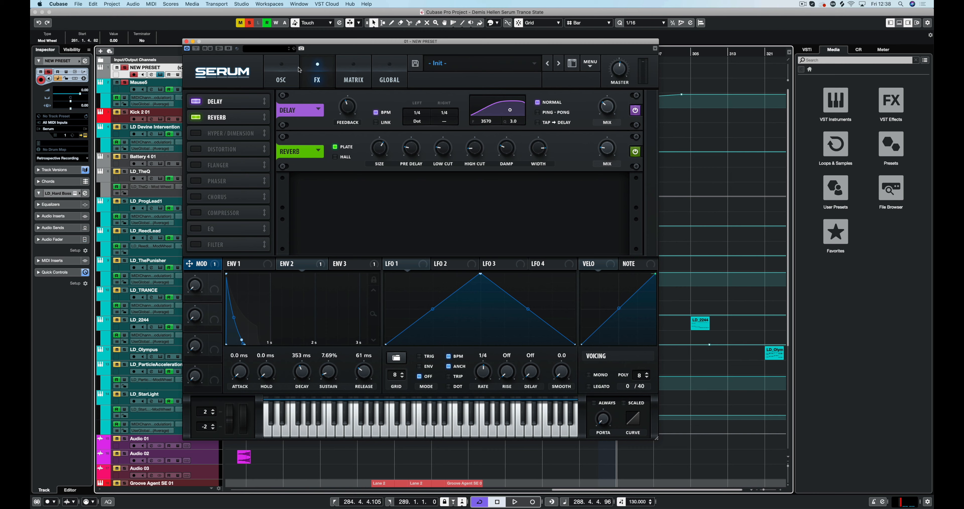
Step: Open the pluck part in the Key Editor and set the quantize grid to 1/8
{"action": "left_click", "coordinate": [280, 71]}
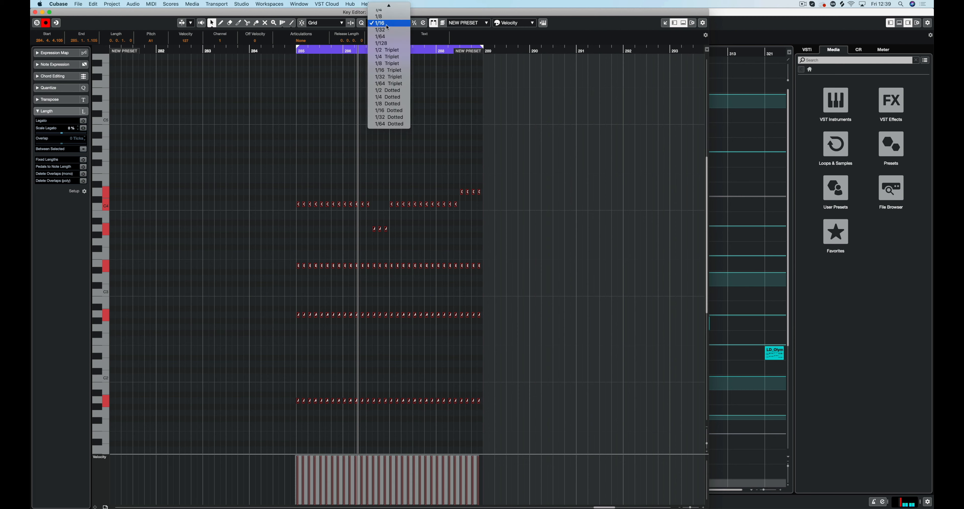
{"action": "left_click", "coordinate": [380, 17]}
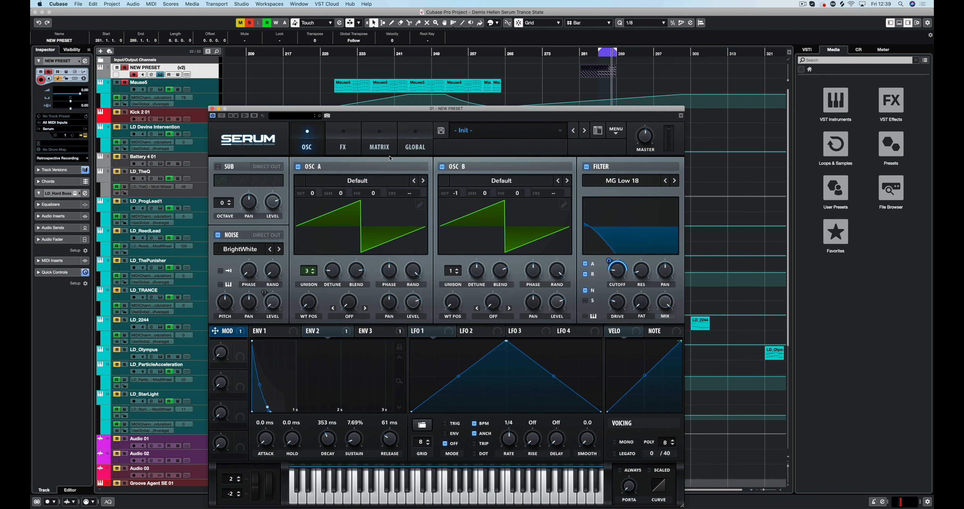
{"action": "mouse_move", "coordinate": [679, 66]}
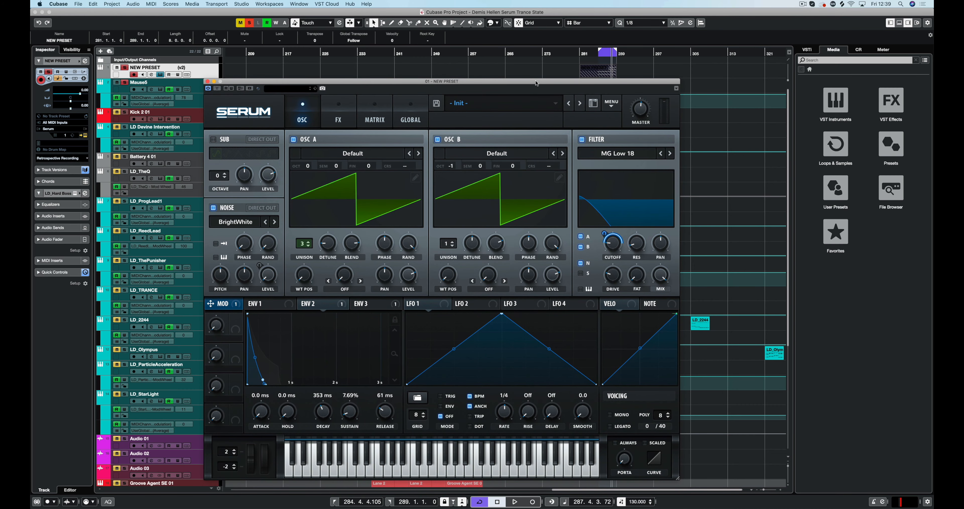
{"action": "mouse_move", "coordinate": [591, 188]}
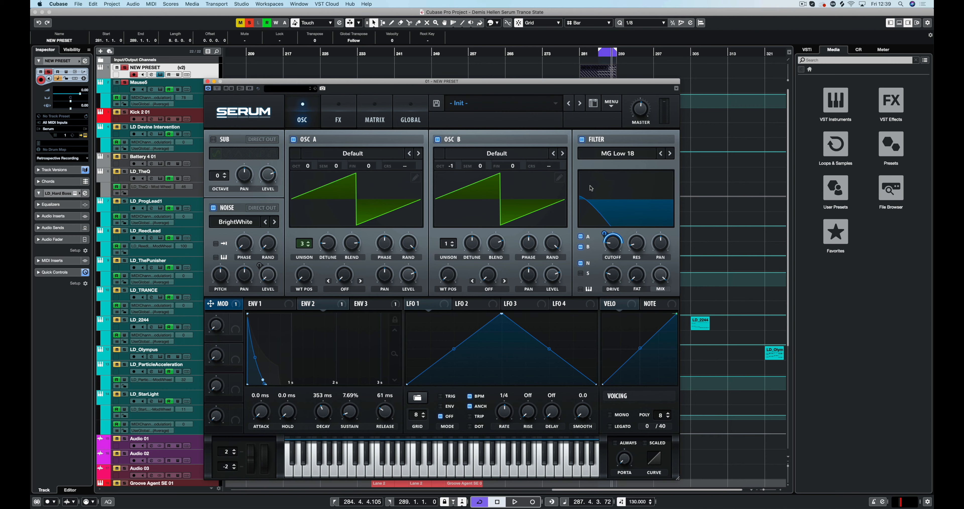
Step: Start playback from the Cubase transport with the Serum window back up
{"action": "left_click", "coordinate": [515, 501]}
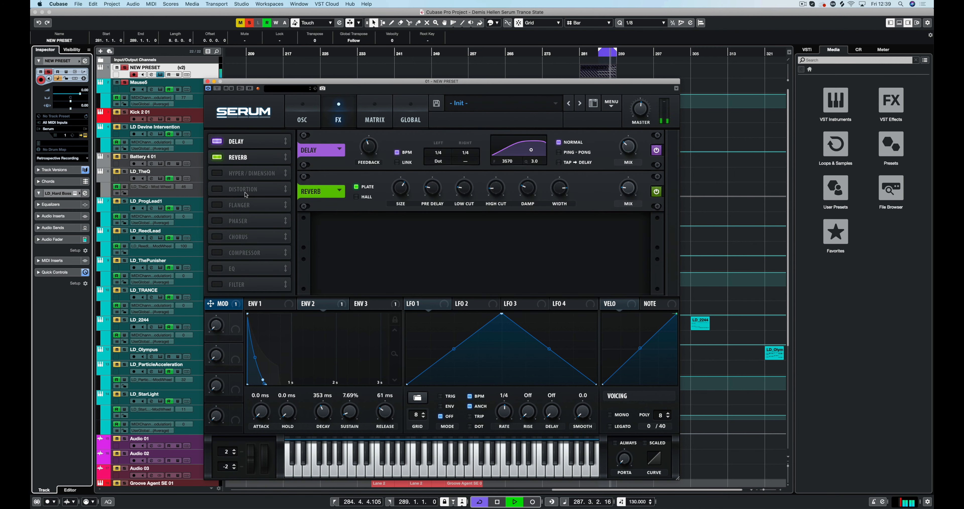
Step: Add an EQ to the effects chain with its low band at 31 Hz and gain about -0.8 dB
{"action": "left_click", "coordinate": [216, 173]}
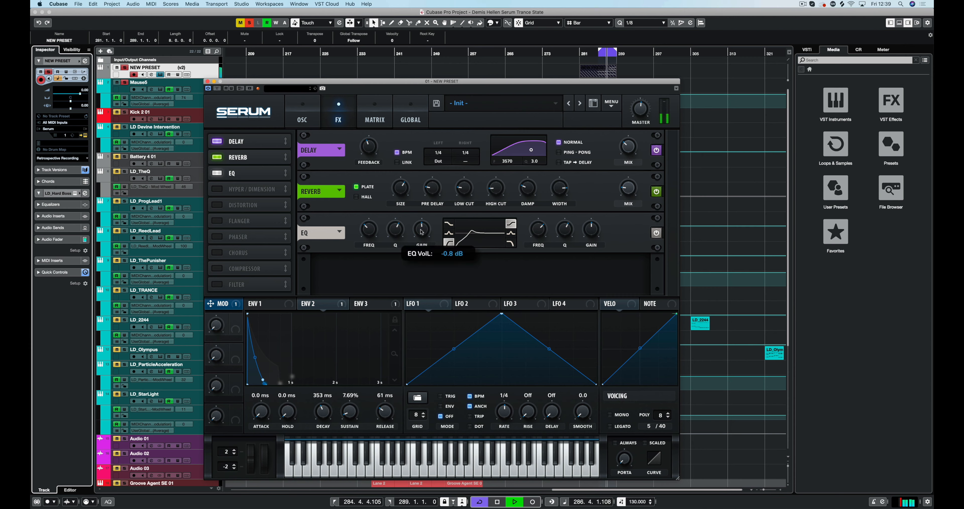
{"action": "left_click_drag", "start_coordinate": [394, 229], "coordinate": [394, 222]}
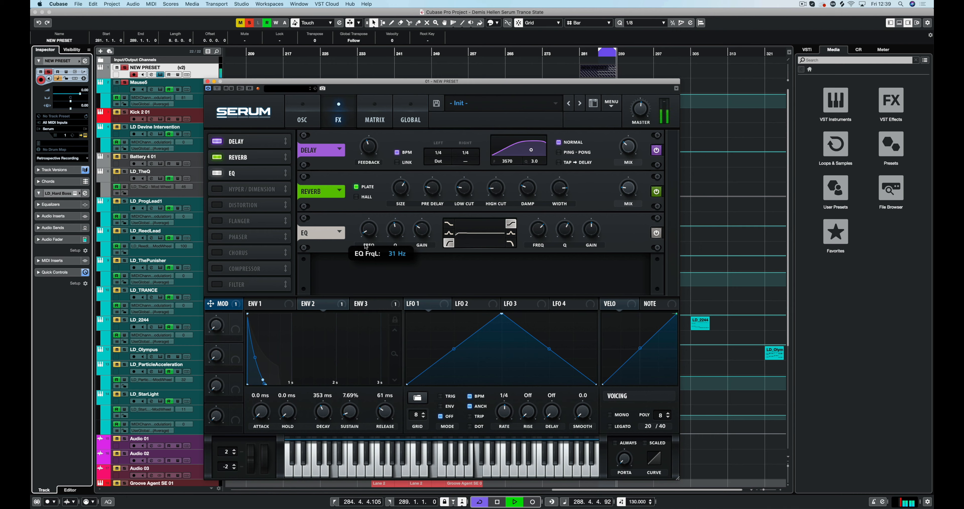
{"action": "left_click_drag", "start_coordinate": [369, 229], "coordinate": [369, 221]}
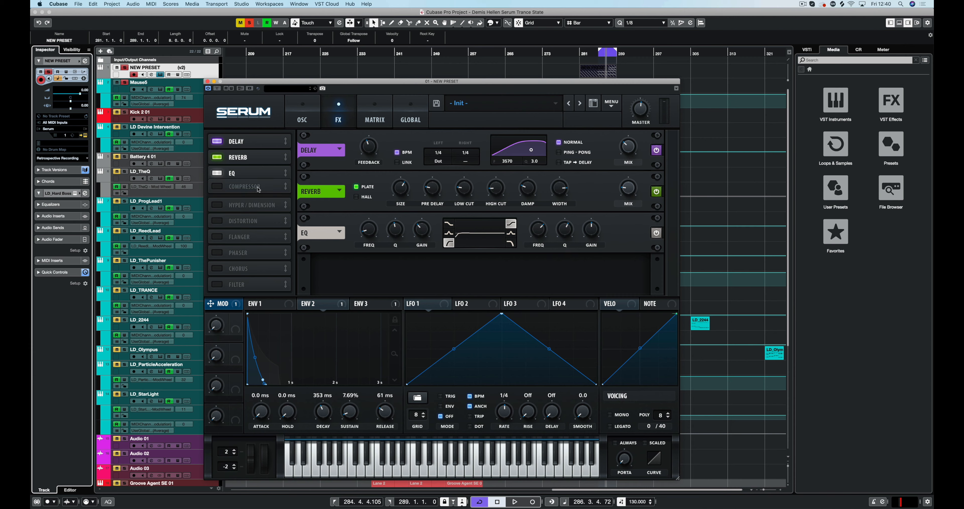
Step: Add a compressor after the EQ and raise its makeup gain to 7.1 dB
{"action": "left_click", "coordinate": [245, 189]}
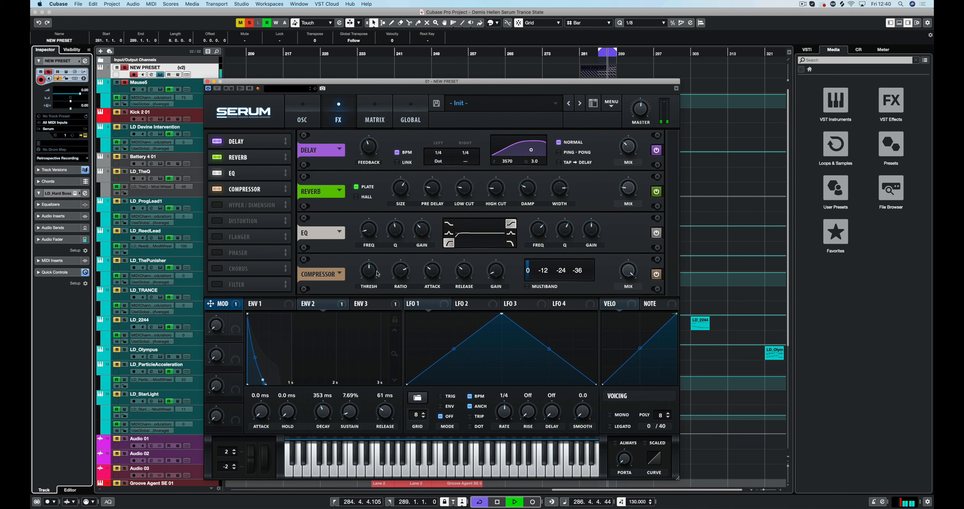
{"action": "mouse_move", "coordinate": [400, 269]}
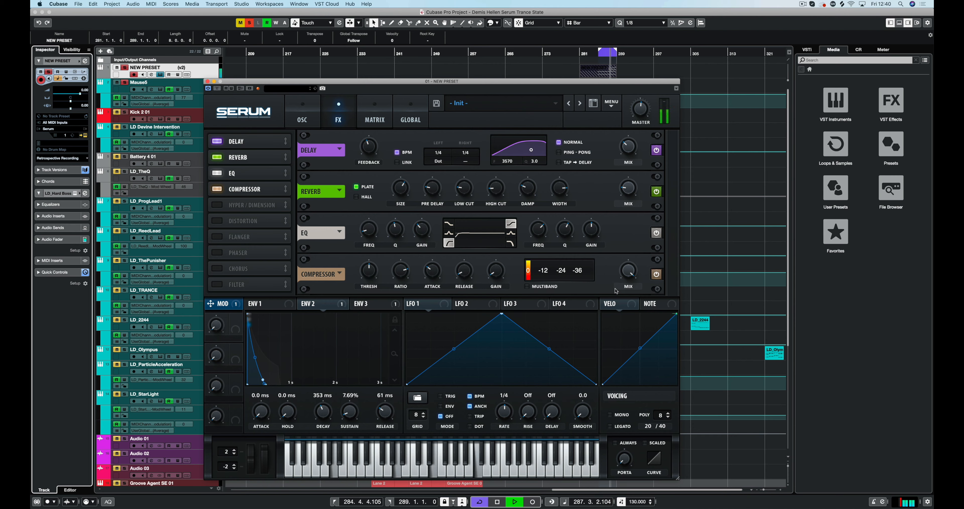
{"action": "left_click_drag", "start_coordinate": [495, 271], "coordinate": [496, 264]}
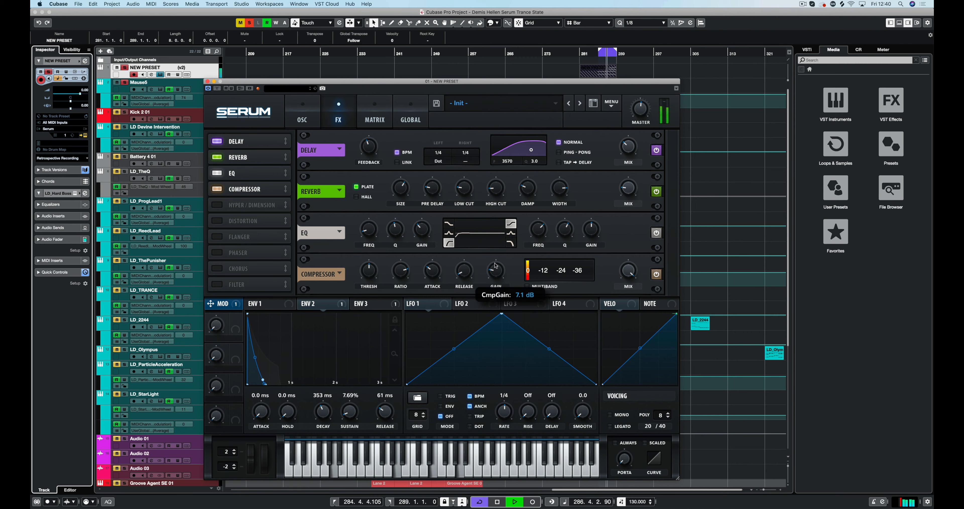
{"action": "left_click_drag", "start_coordinate": [495, 269], "coordinate": [495, 280]}
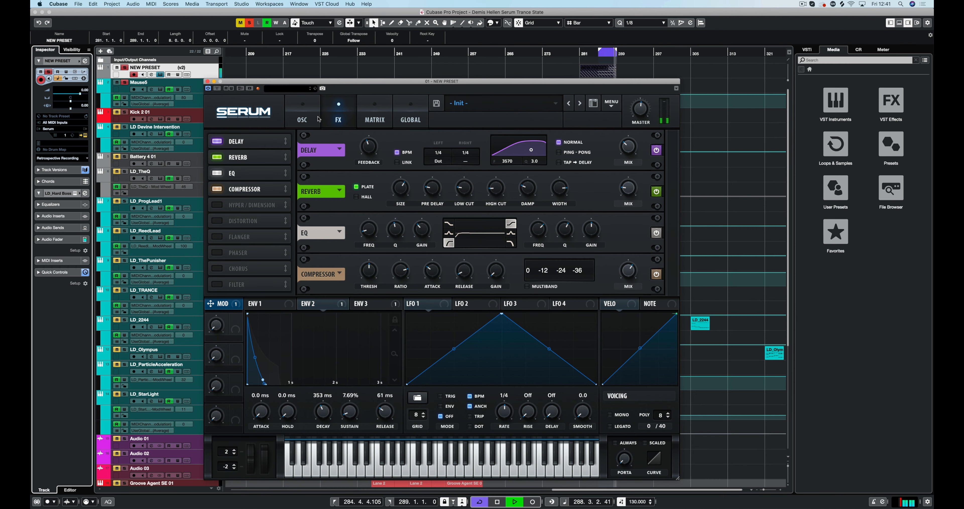
Step: Back on the oscillator page, set Oscillator A's warp mode to Bend +/-
{"action": "left_click", "coordinate": [302, 120]}
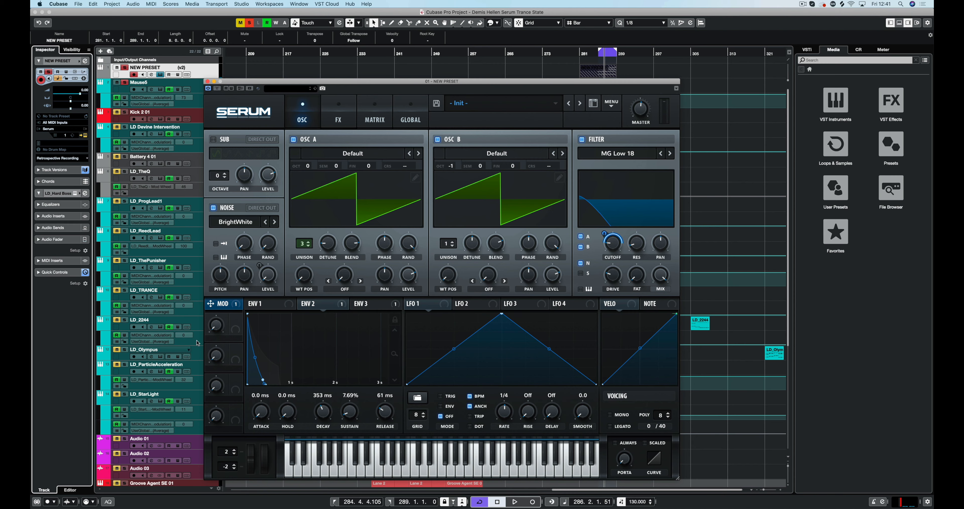
{"action": "mouse_move", "coordinate": [215, 320]}
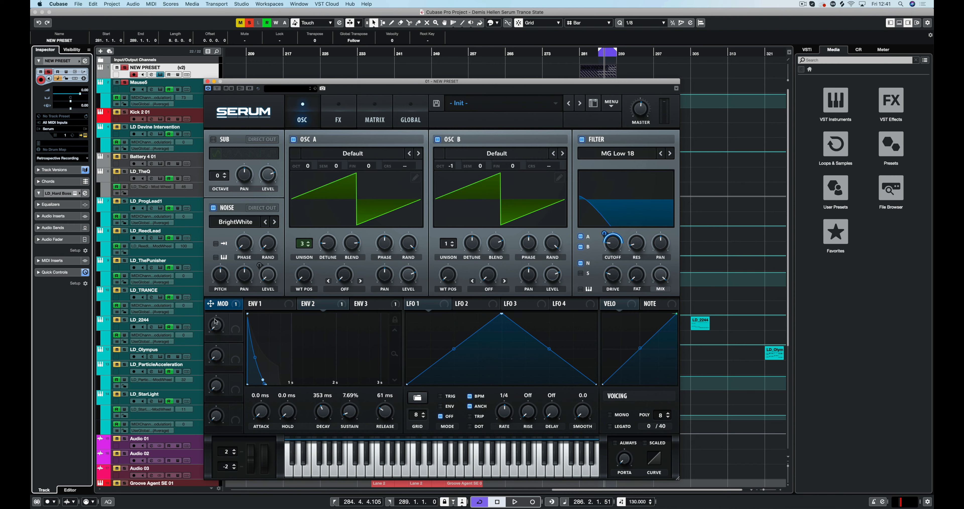
{"action": "mouse_move", "coordinate": [237, 320]}
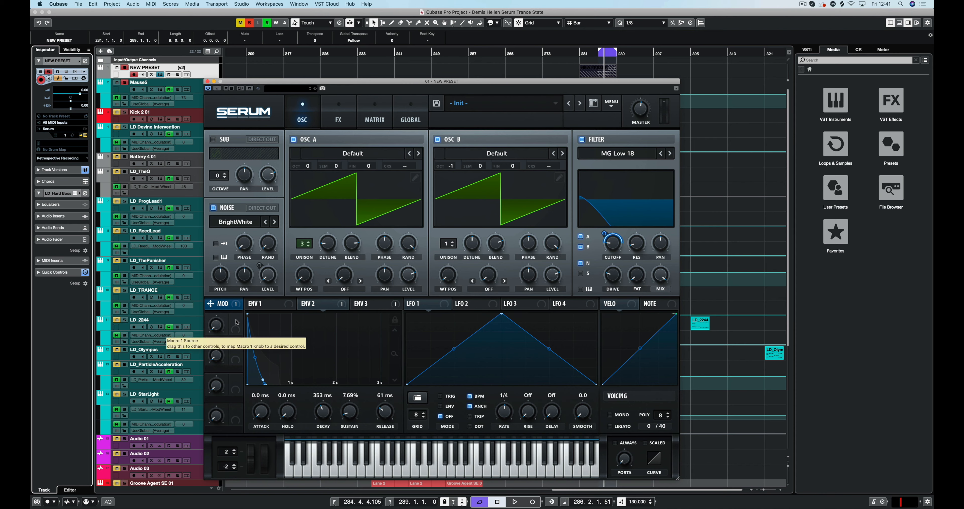
{"action": "left_click", "coordinate": [344, 279]}
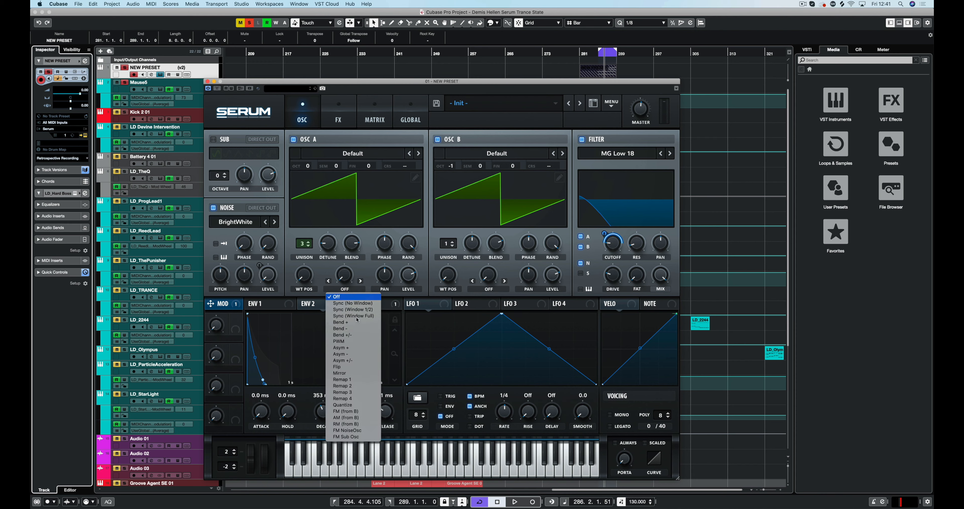
{"action": "left_click", "coordinate": [342, 334]}
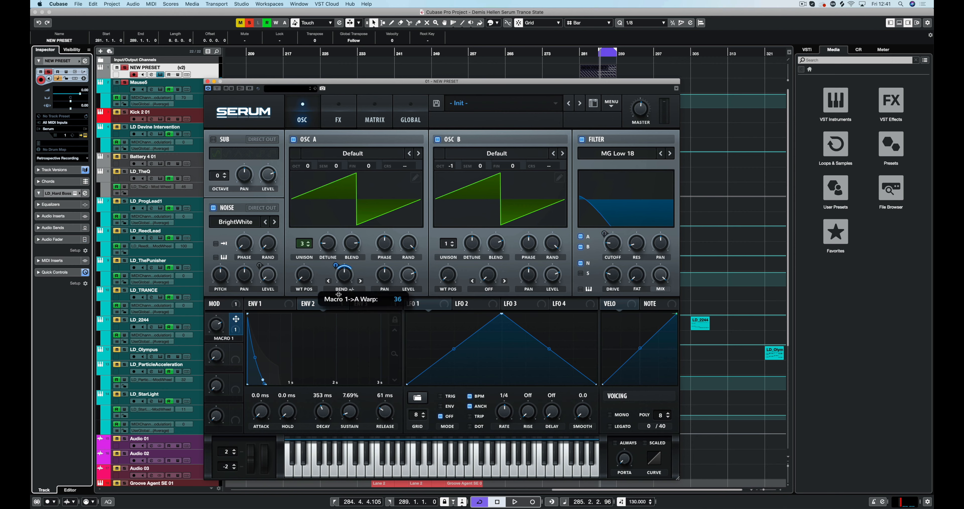
Step: Verify the Macro 1 → A Warp routing in the matrix and begin renaming Macro 1, now reading Mono
{"action": "left_click", "coordinate": [374, 111]}
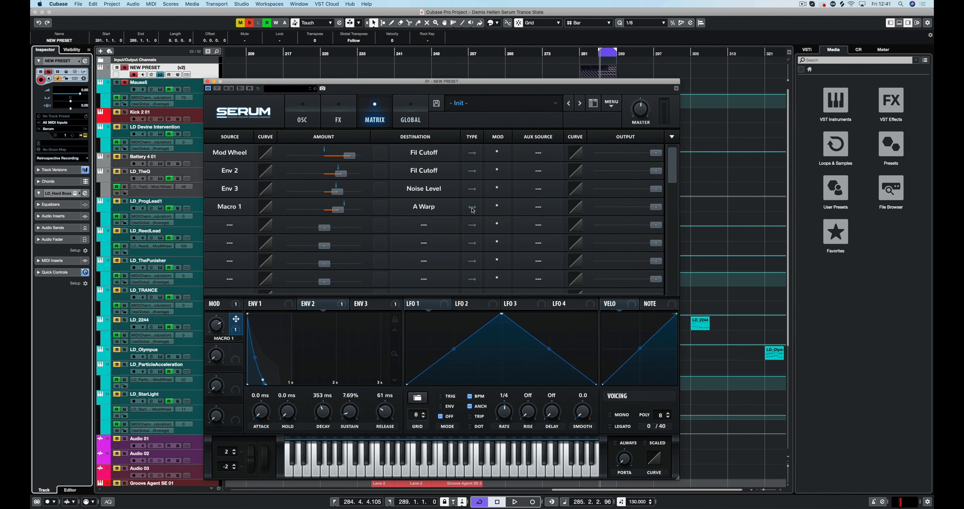
{"action": "mouse_move", "coordinate": [471, 207]}
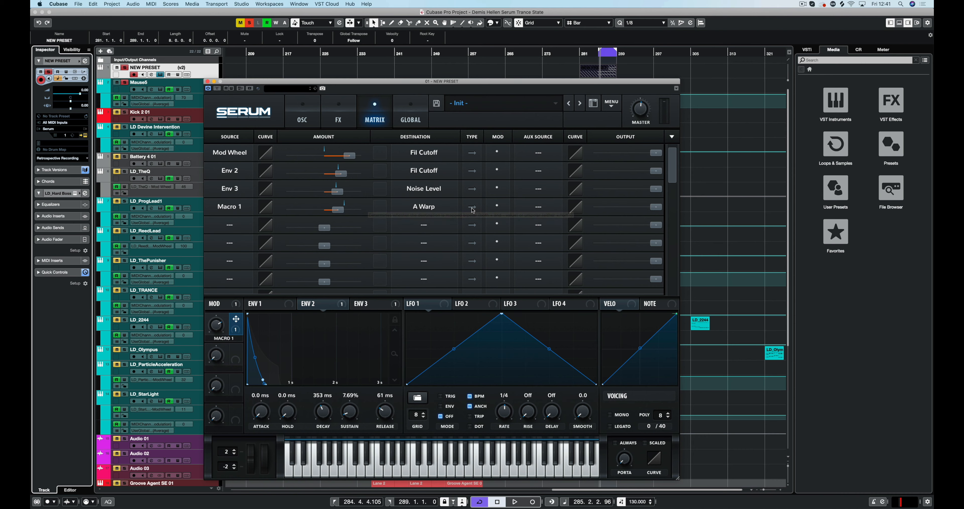
{"action": "left_click", "coordinate": [302, 111]}
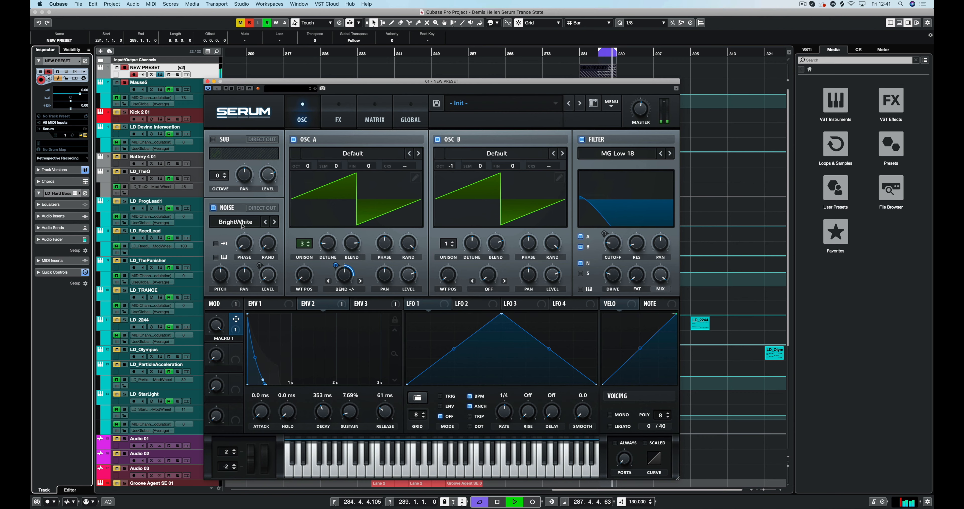
{"action": "left_click_drag", "start_coordinate": [345, 275], "coordinate": [345, 265]}
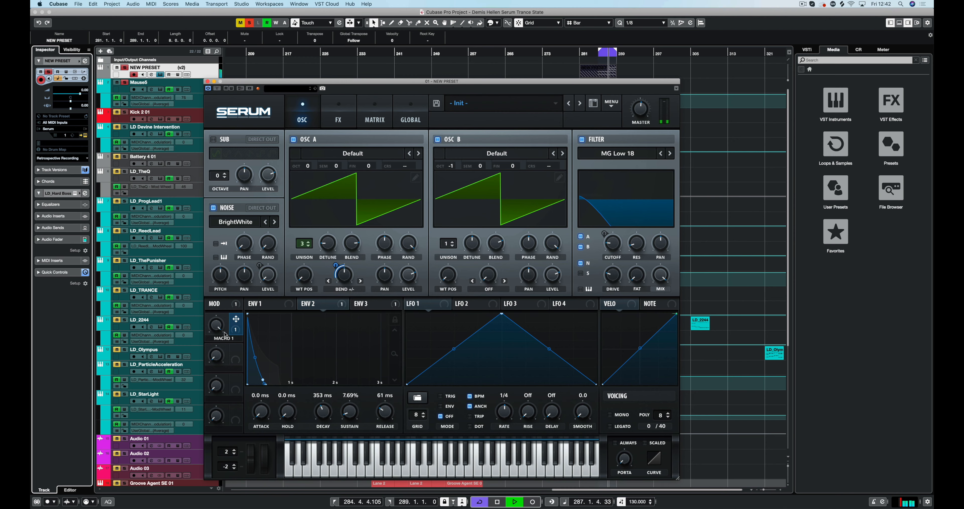
{"action": "left_click_drag", "start_coordinate": [216, 325], "coordinate": [215, 314]}
{"action": "type", "text": "Move"}
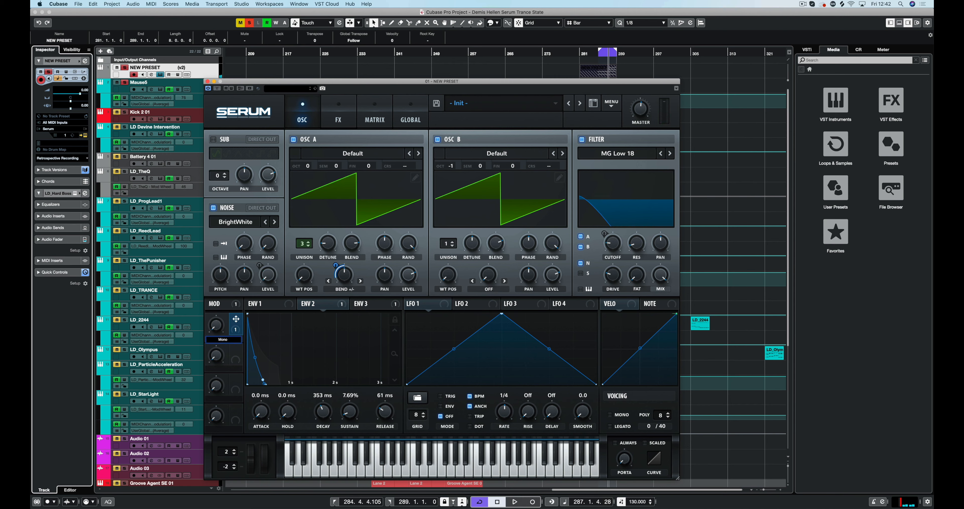
Step: Confirm the name Mono Bend, set OSC B warp to Bend +/- driven by Macro 1, and verify the routing
{"action": "left_click", "coordinate": [223, 339]}
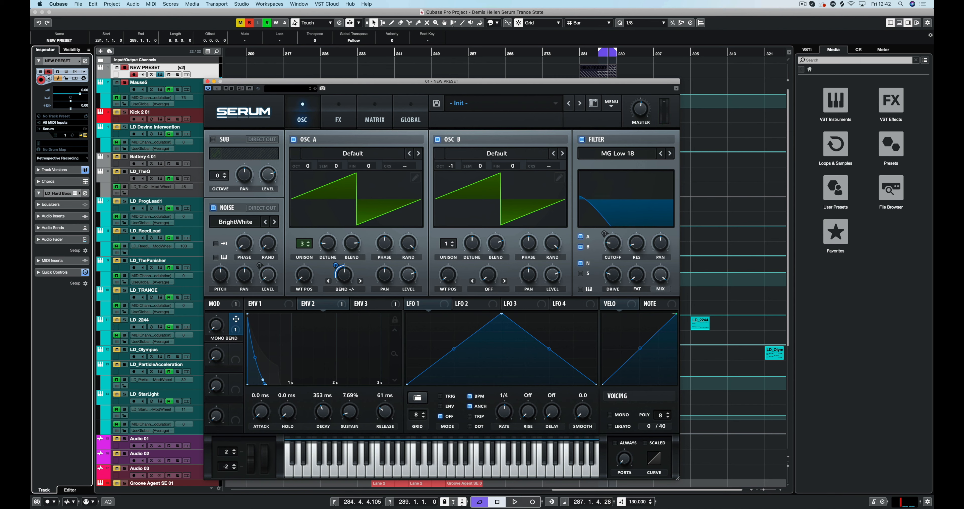
{"action": "mouse_move", "coordinate": [517, 214]}
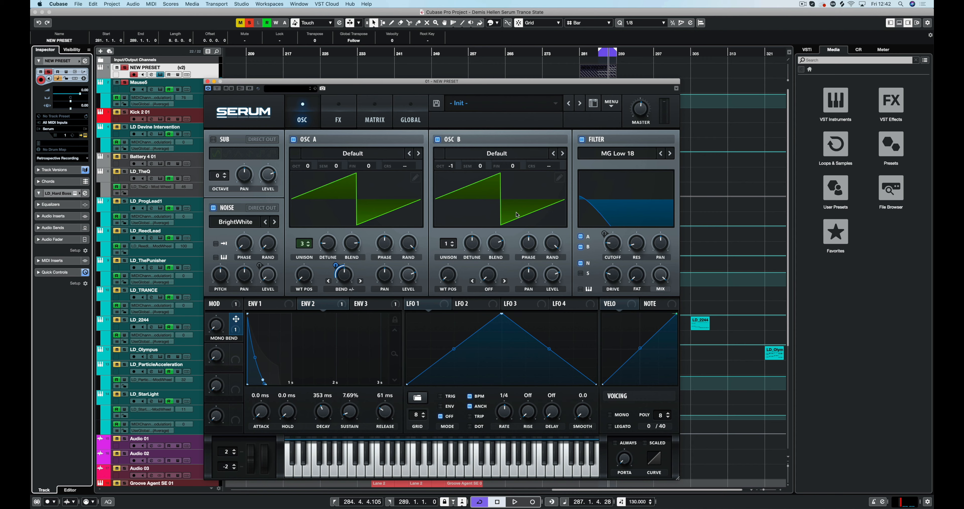
{"action": "left_click", "coordinate": [488, 289]}
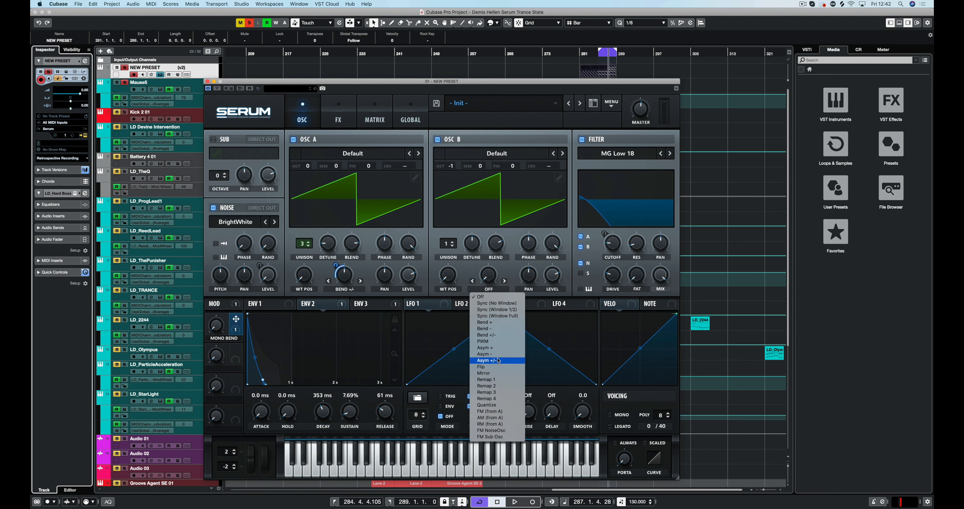
{"action": "left_click", "coordinate": [485, 360]}
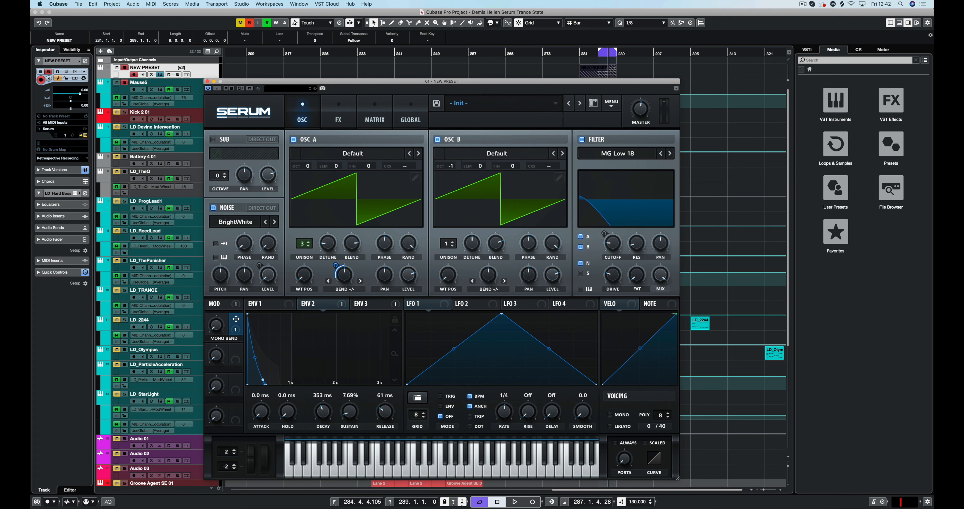
{"action": "mouse_move", "coordinate": [216, 313]}
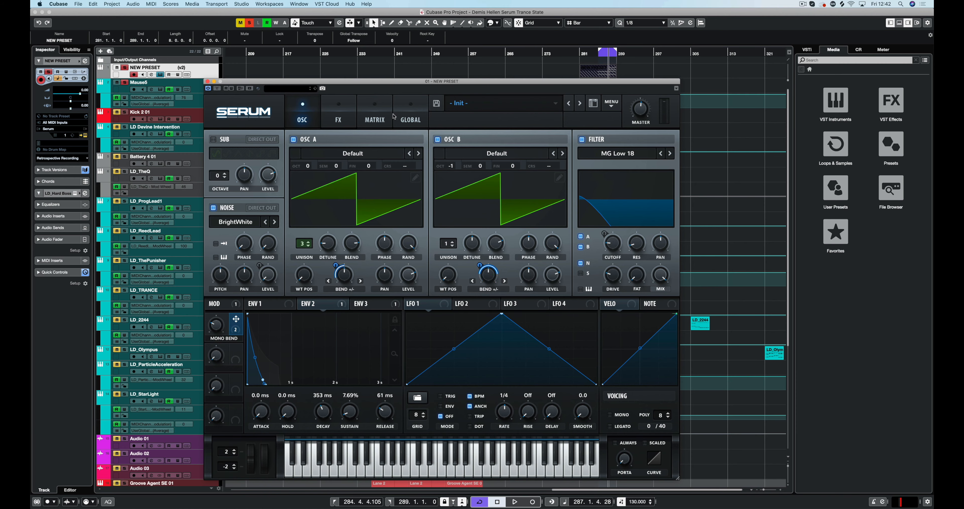
{"action": "left_click", "coordinate": [373, 120]}
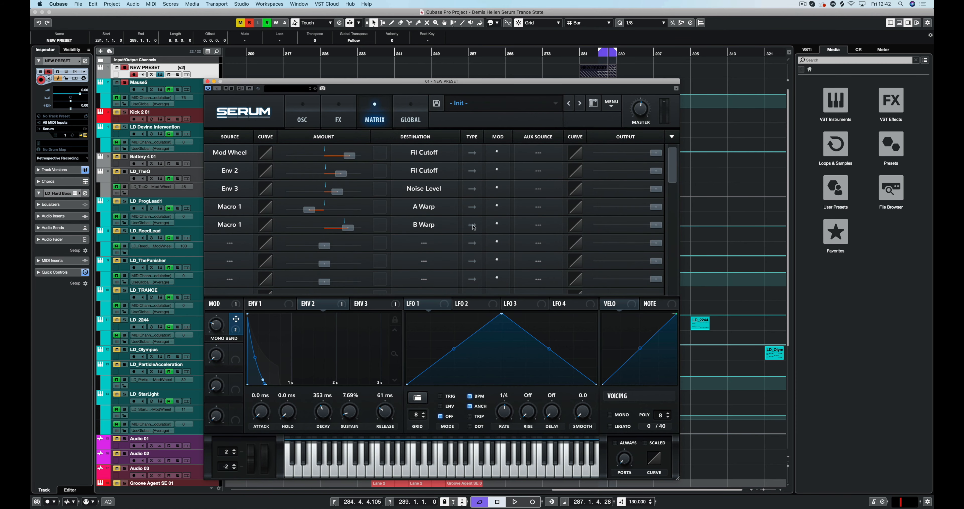
{"action": "left_click", "coordinate": [302, 120]}
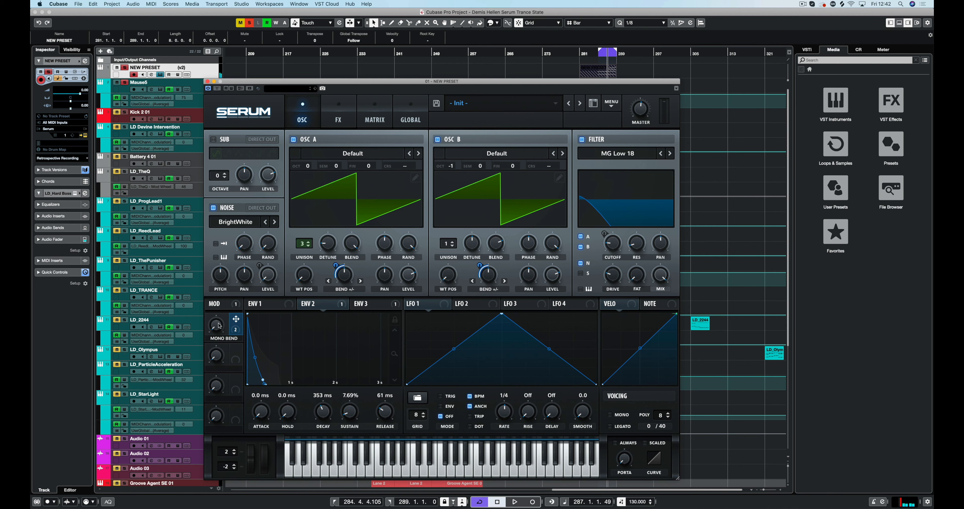
{"action": "mouse_move", "coordinate": [229, 321]}
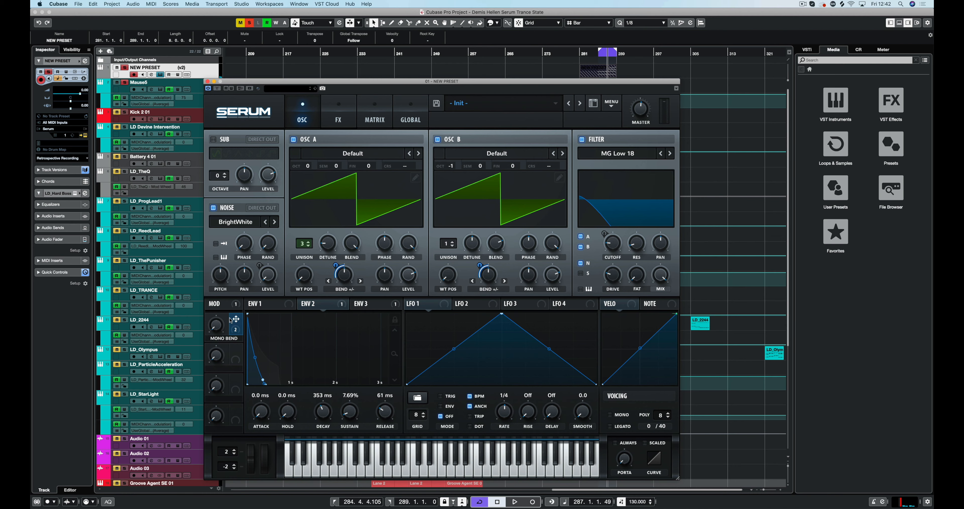
{"action": "mouse_move", "coordinate": [216, 325]}
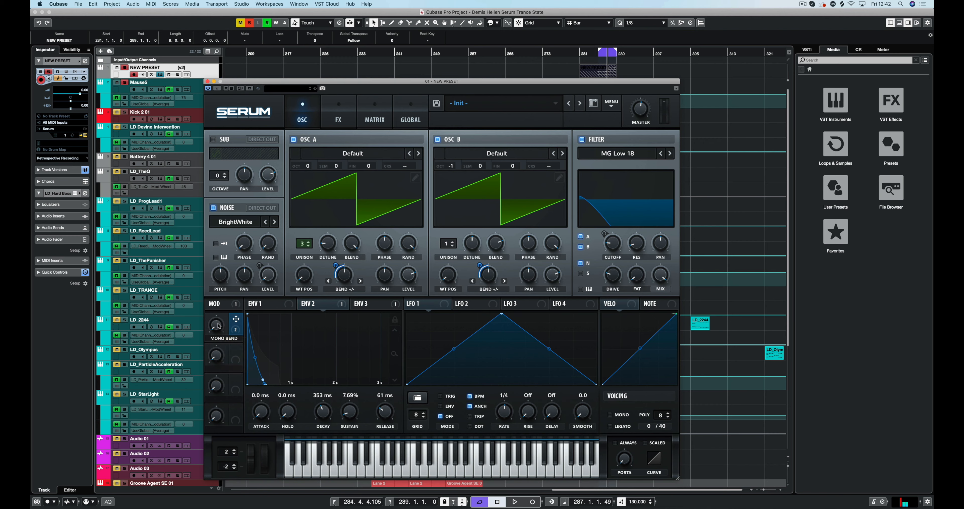
{"action": "mouse_move", "coordinate": [217, 324]}
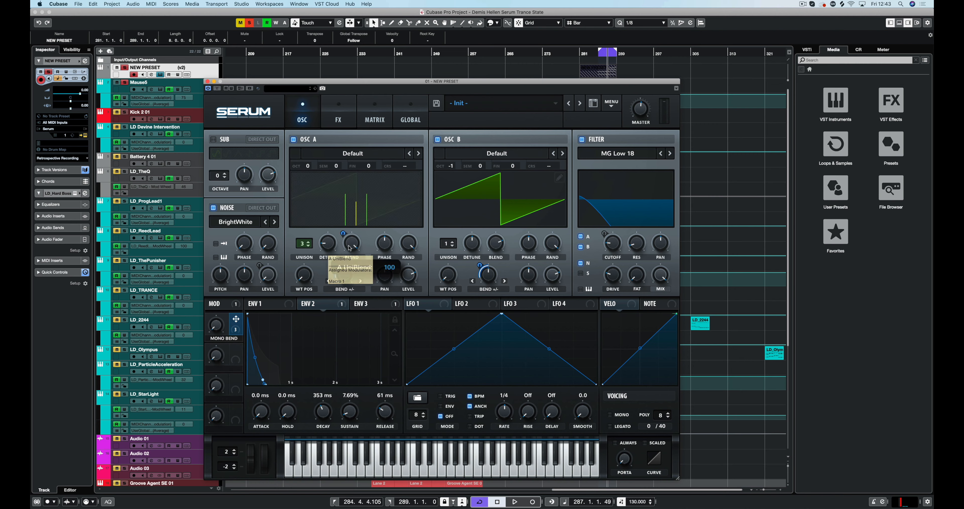
Step: Route Mono Bend to the oscillators' unison Blend, with an amount of -28 on Oscillator A
{"action": "left_click_drag", "start_coordinate": [351, 242], "coordinate": [351, 246]}
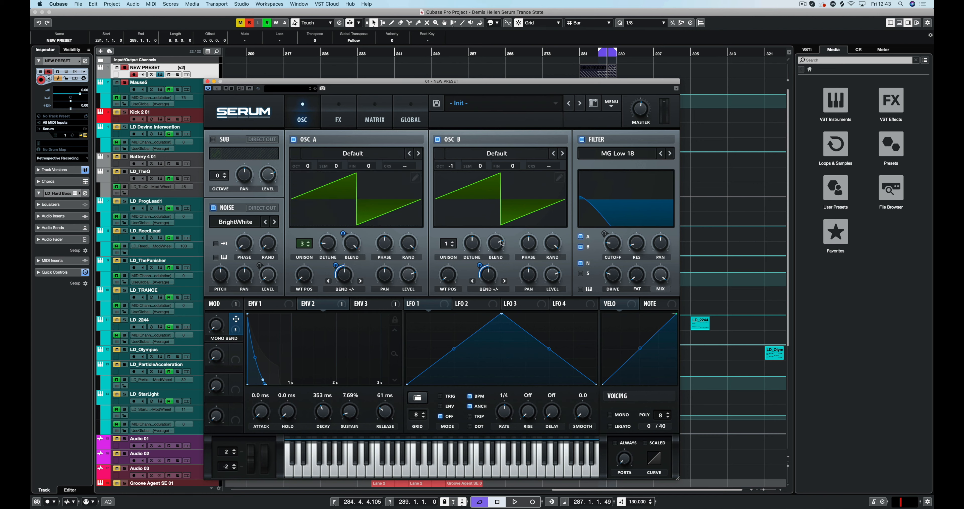
{"action": "mouse_move", "coordinate": [211, 349]}
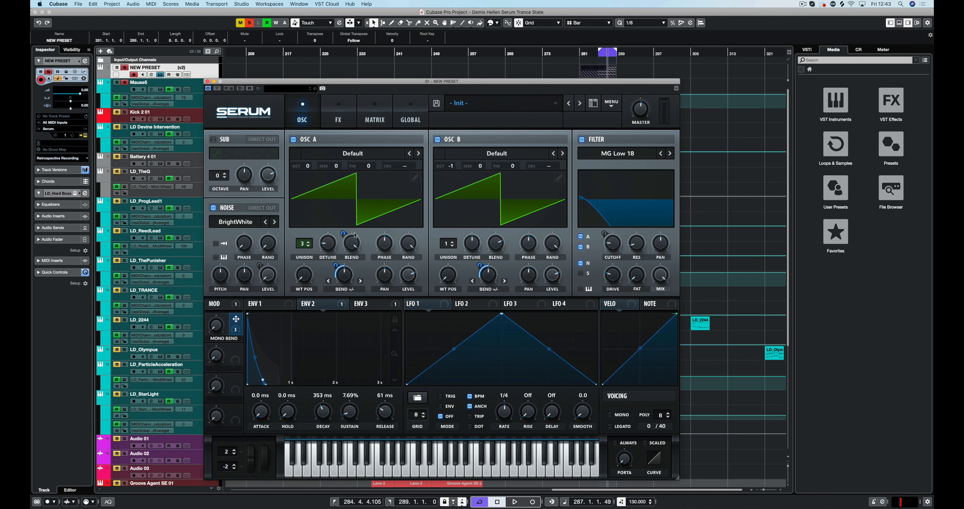
{"action": "left_click_drag", "start_coordinate": [352, 242], "coordinate": [353, 258]}
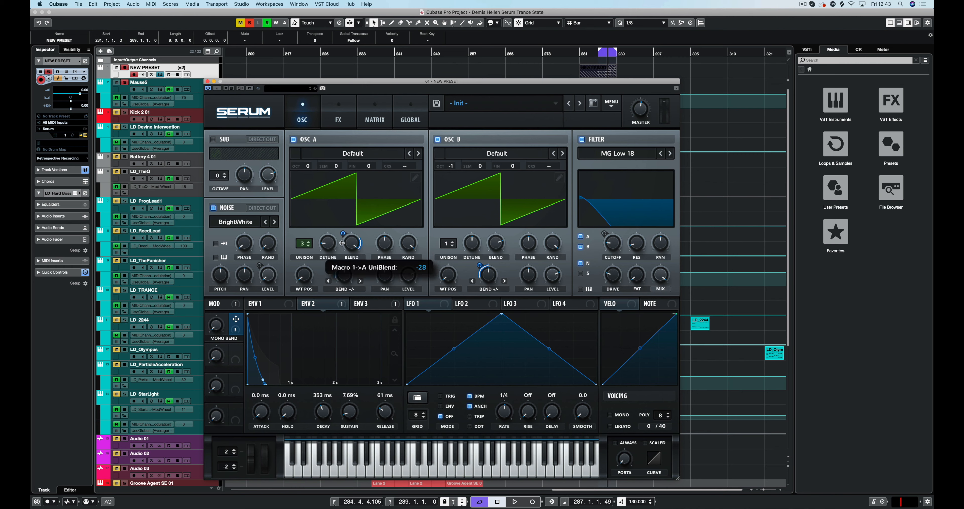
{"action": "mouse_move", "coordinate": [492, 238]}
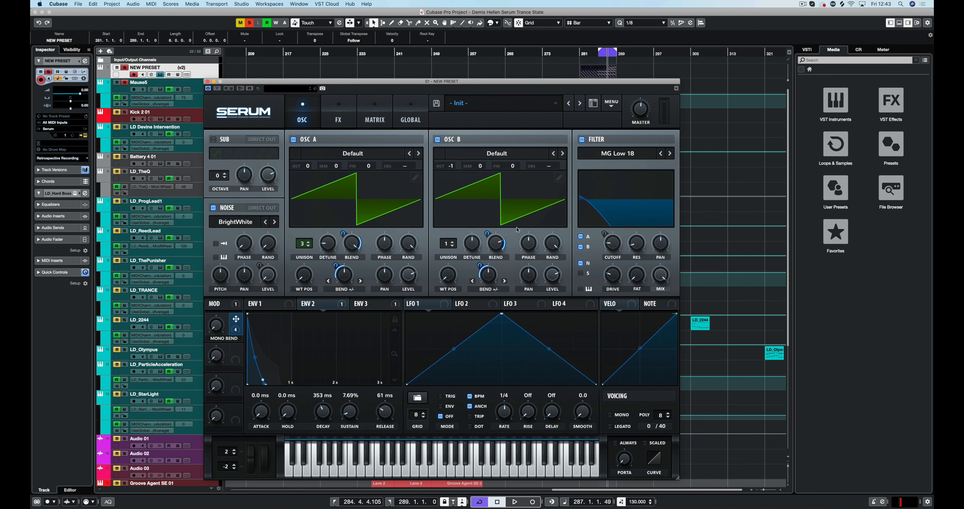
{"action": "mouse_move", "coordinate": [495, 248]}
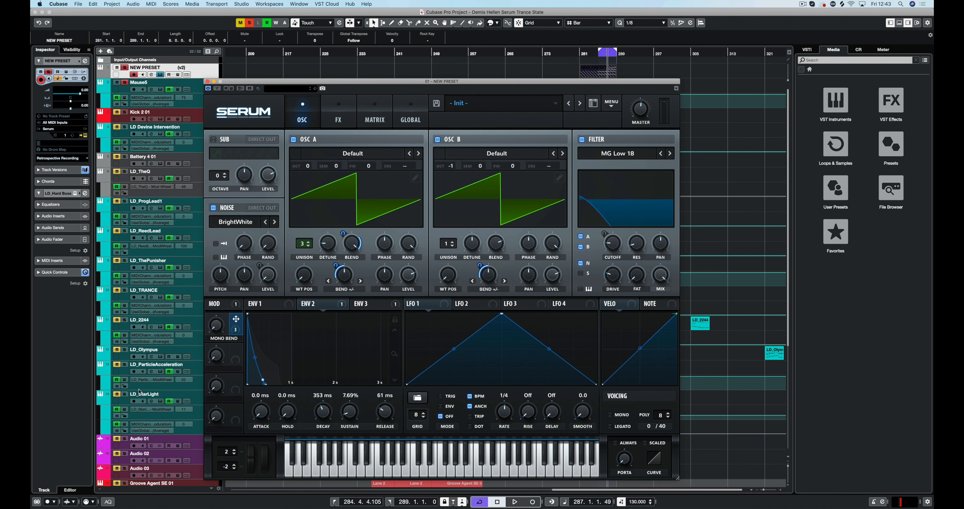
{"action": "left_click", "coordinate": [514, 501]}
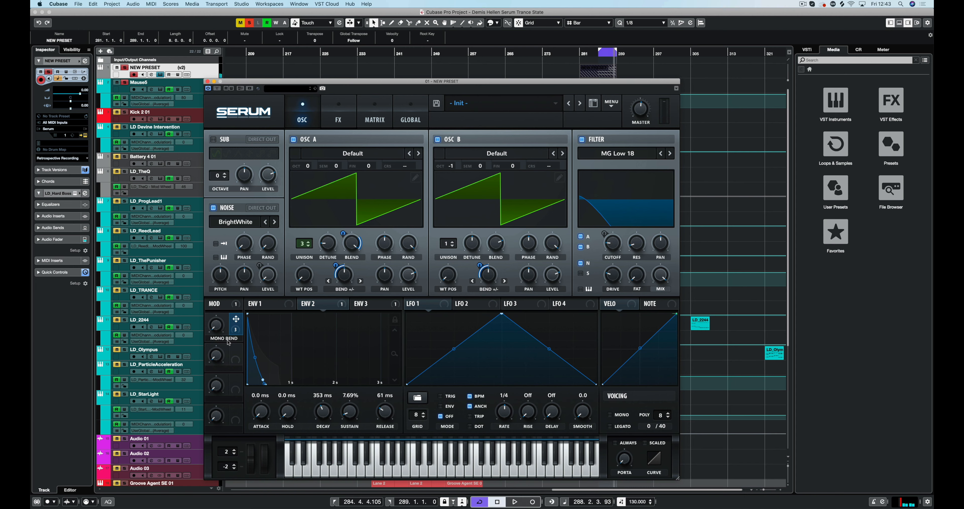
{"action": "mouse_move", "coordinate": [227, 363]}
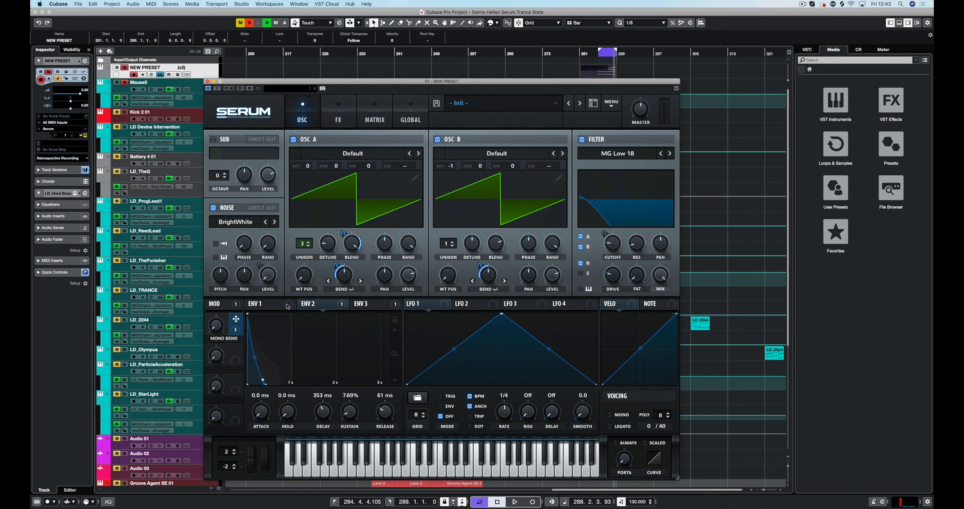
Step: Assign Macro 2 to the filter cutoff knob
{"action": "left_click", "coordinate": [315, 303]}
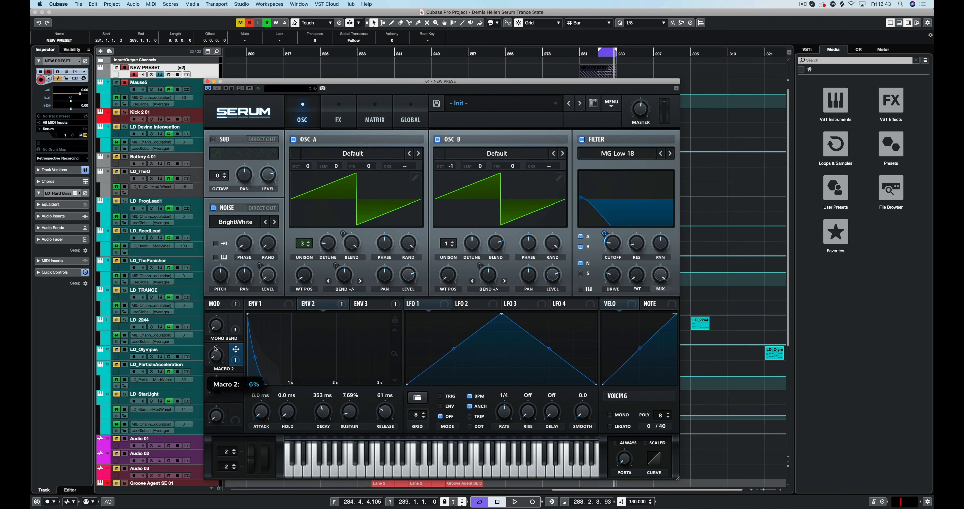
{"action": "left_click_drag", "start_coordinate": [214, 355], "coordinate": [215, 341]}
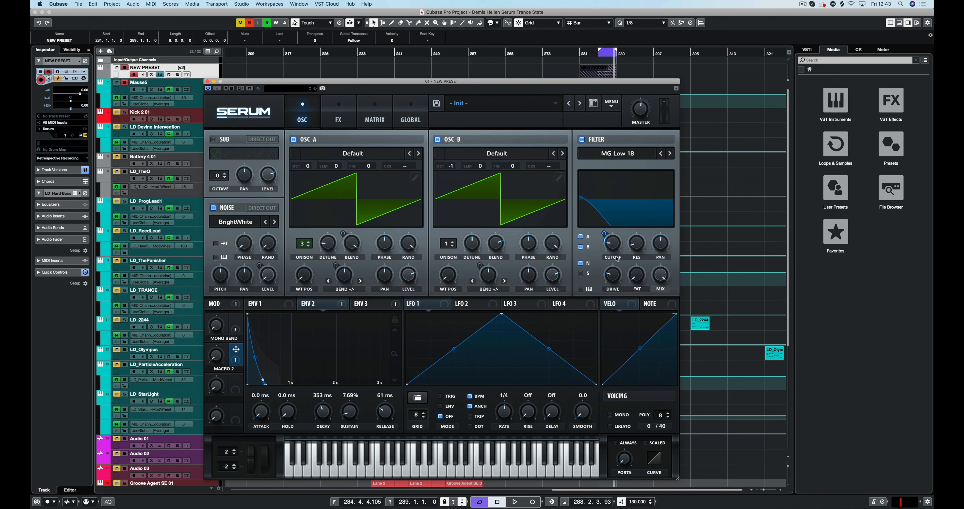
{"action": "mouse_move", "coordinate": [323, 376]}
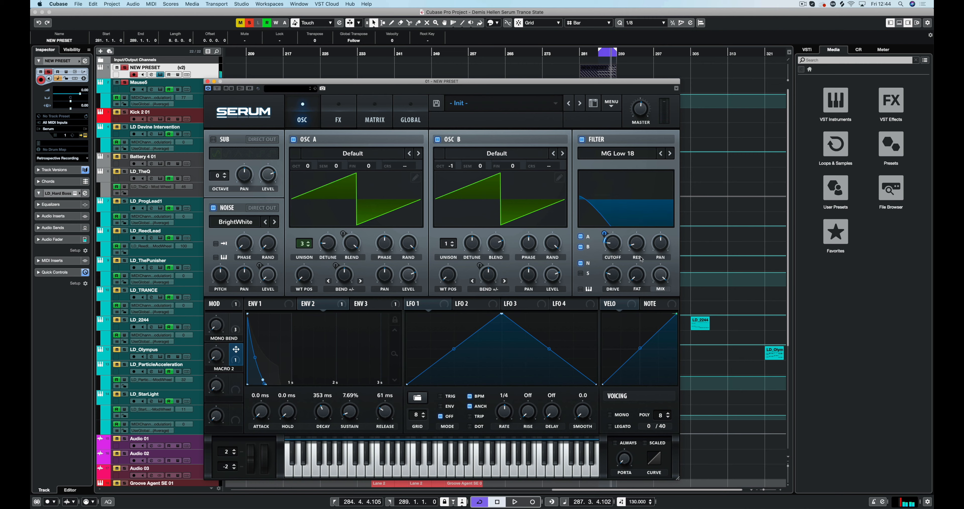
{"action": "left_click", "coordinate": [514, 501]}
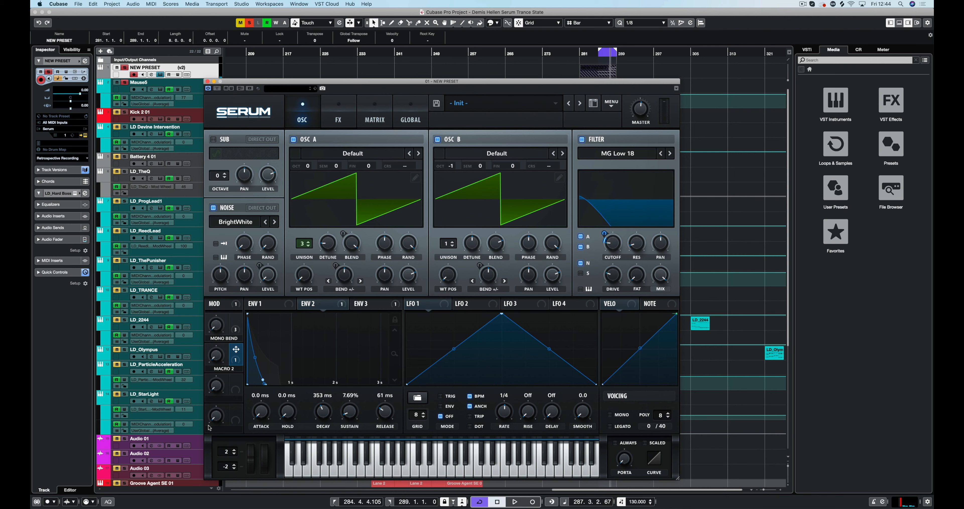
{"action": "mouse_move", "coordinate": [392, 306]}
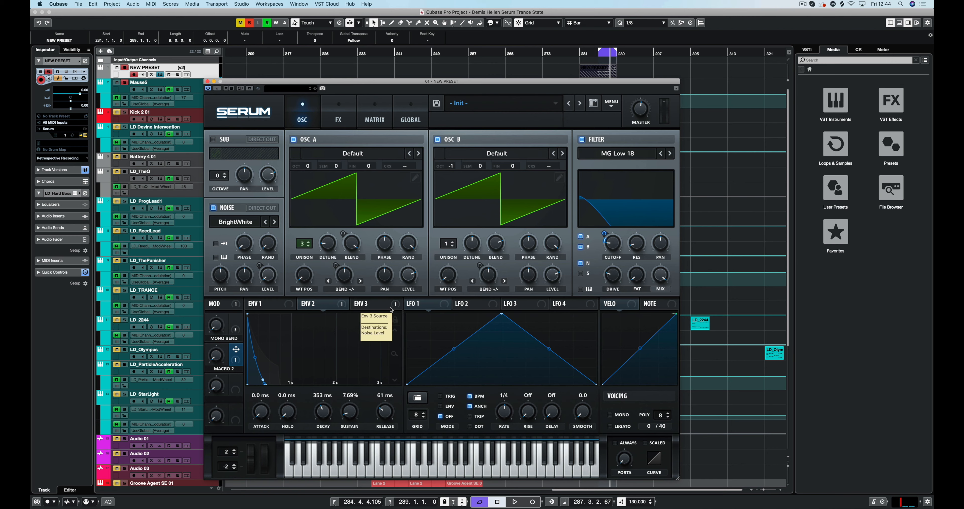